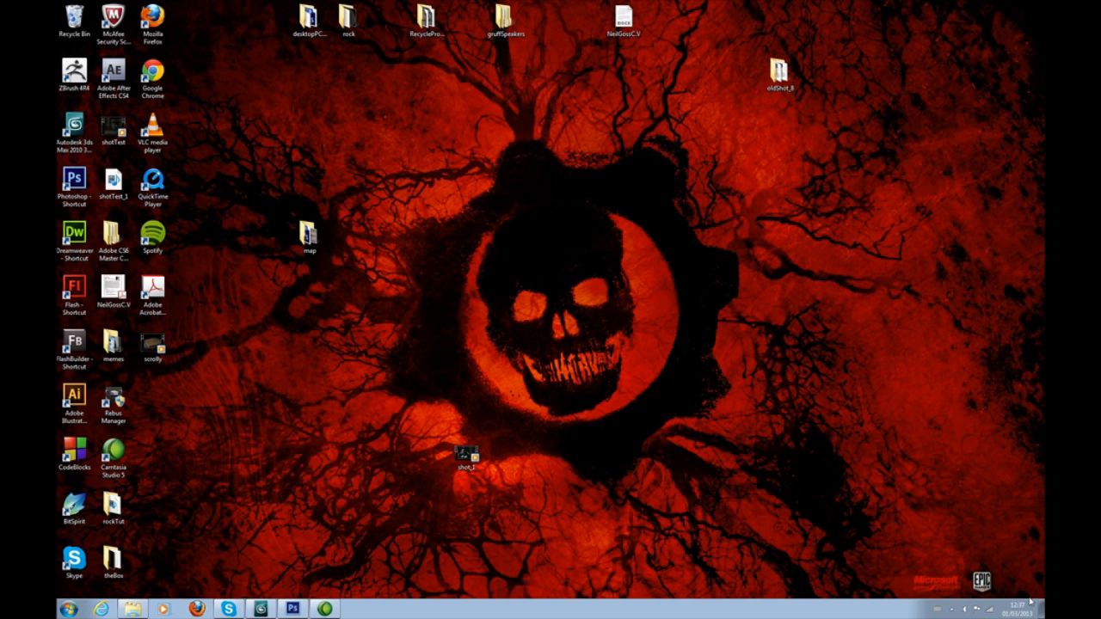
{"action": "mouse_move", "coordinate": [654, 375]}
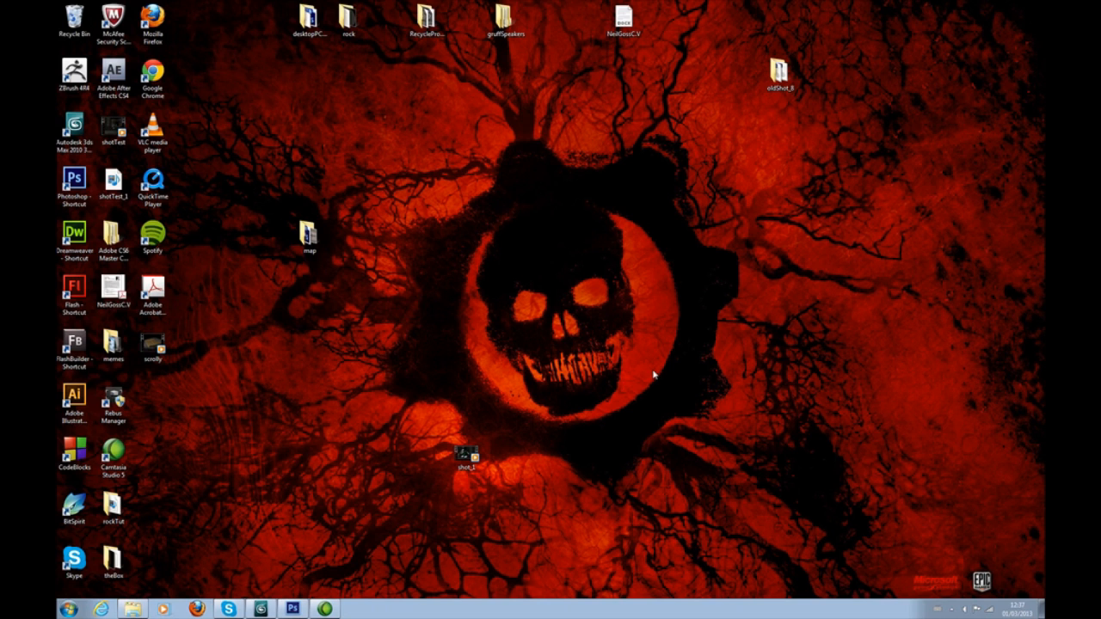
{"action": "mouse_move", "coordinate": [276, 245]}
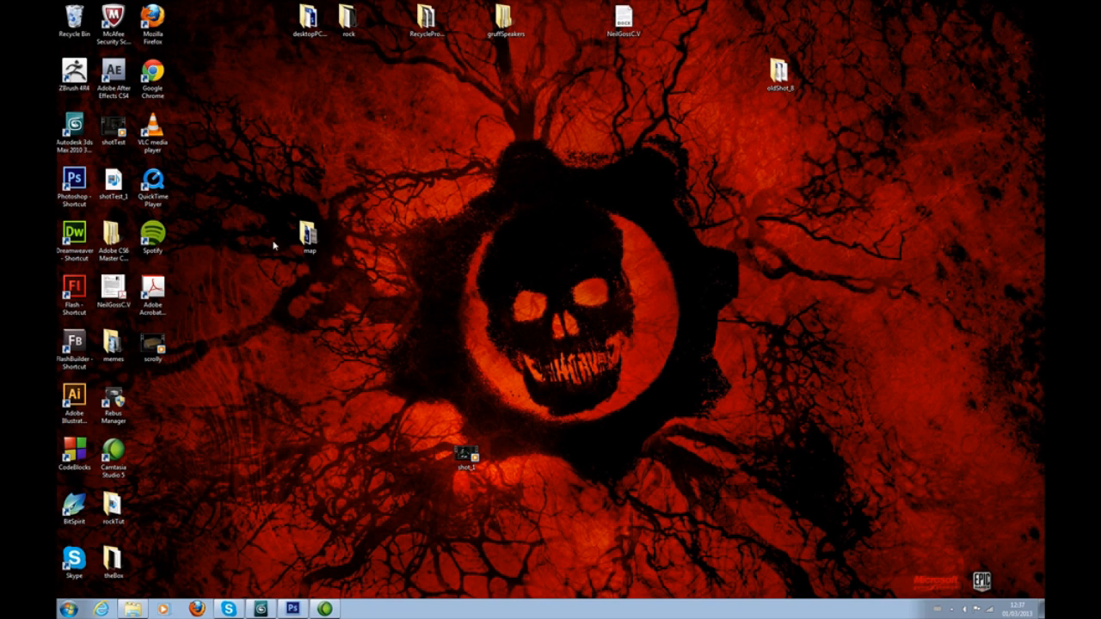
Play the 'scrolly' preview video of the finished map scroll from the desktop
{"action": "left_click", "coordinate": [153, 348]}
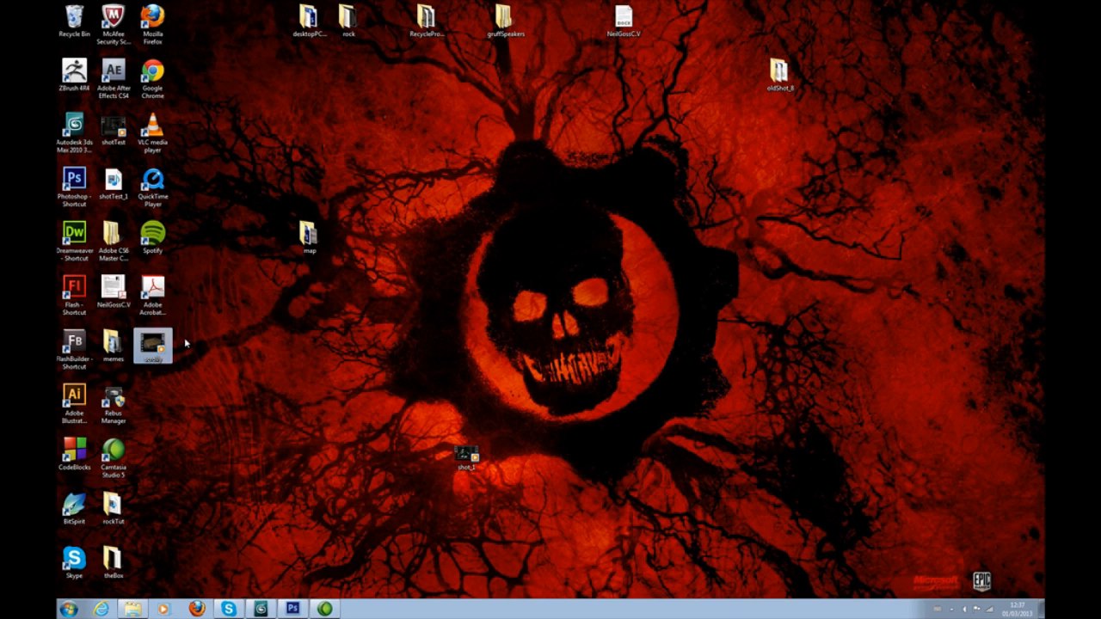
{"action": "mouse_move", "coordinate": [215, 331]}
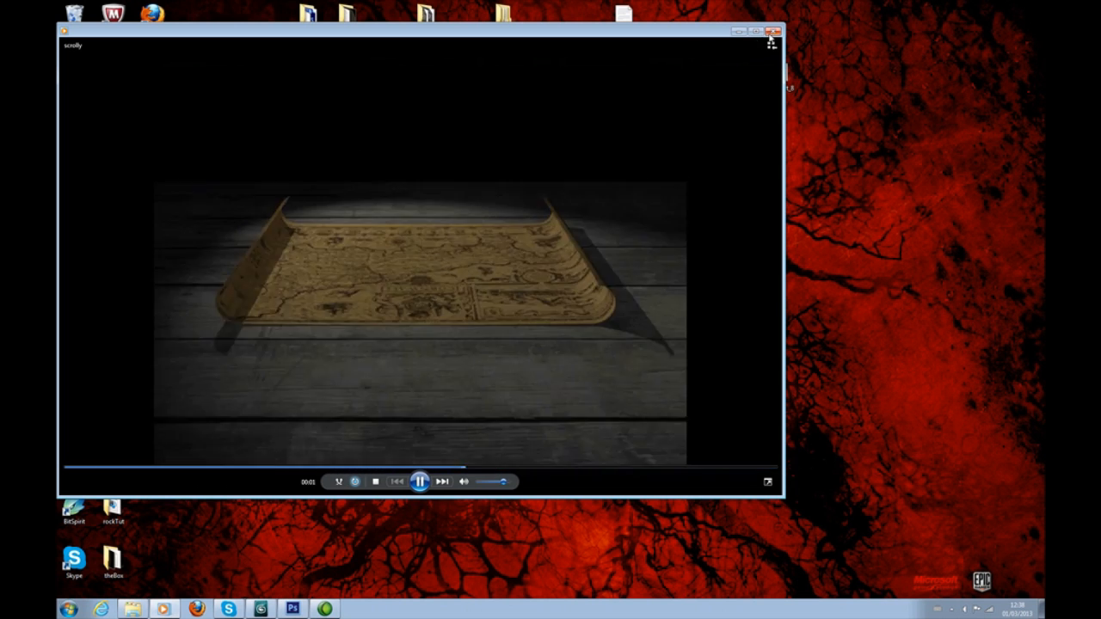
Exit Windows Media Player once the scrolly preview has played
{"action": "left_click", "coordinate": [772, 32]}
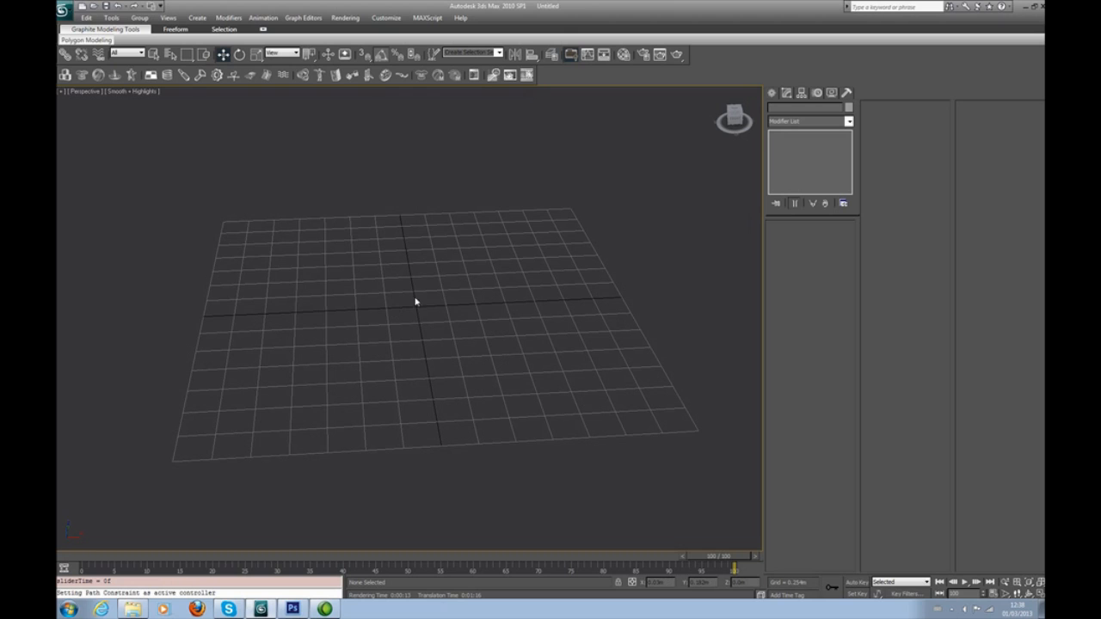
{"action": "mouse_move", "coordinate": [555, 165]}
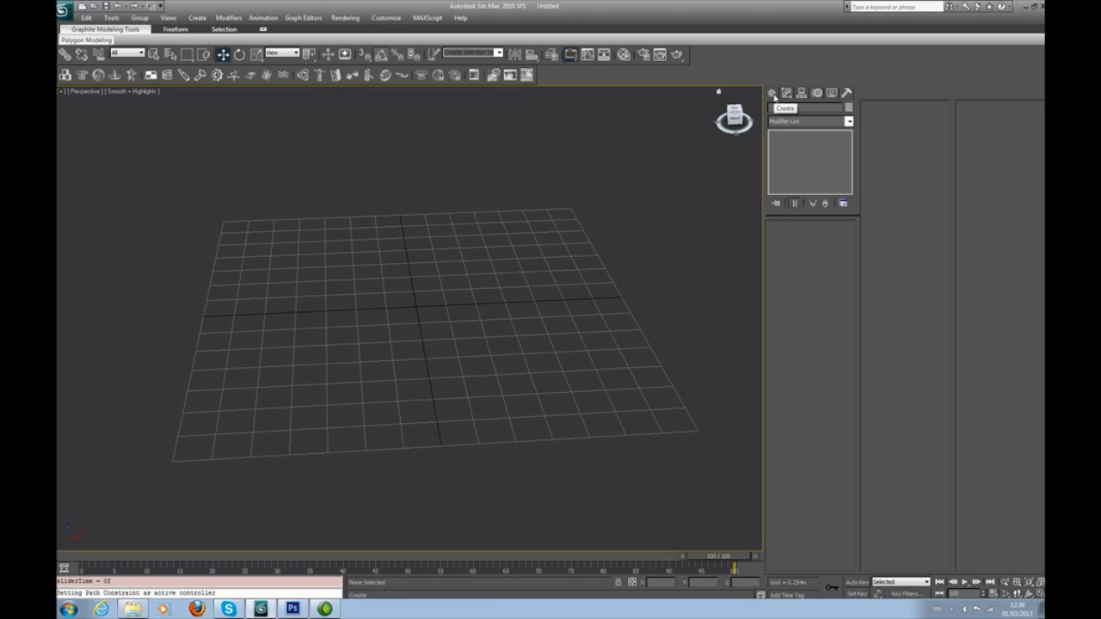
Draw Plane01, a densely segmented Standard Primitives plane, across the Perspective grid
{"action": "left_click", "coordinate": [772, 93]}
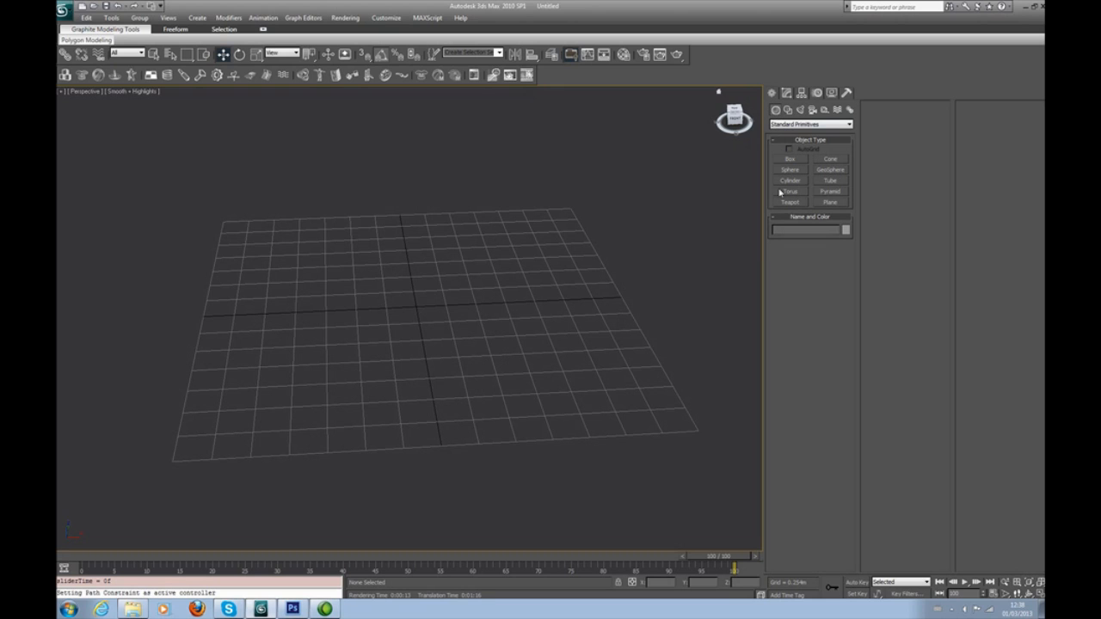
{"action": "left_click_drag", "start_coordinate": [245, 258], "coordinate": [460, 301]}
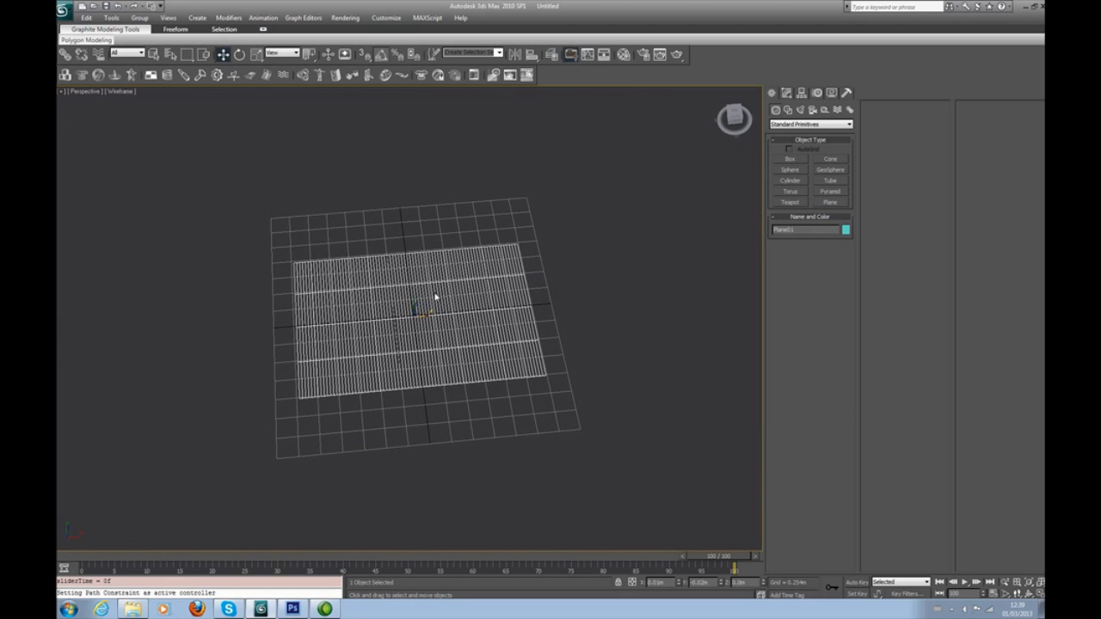
Convert Plane01 to an Editable Poly through the right-click Convert To menu
{"action": "right_click", "coordinate": [434, 295]}
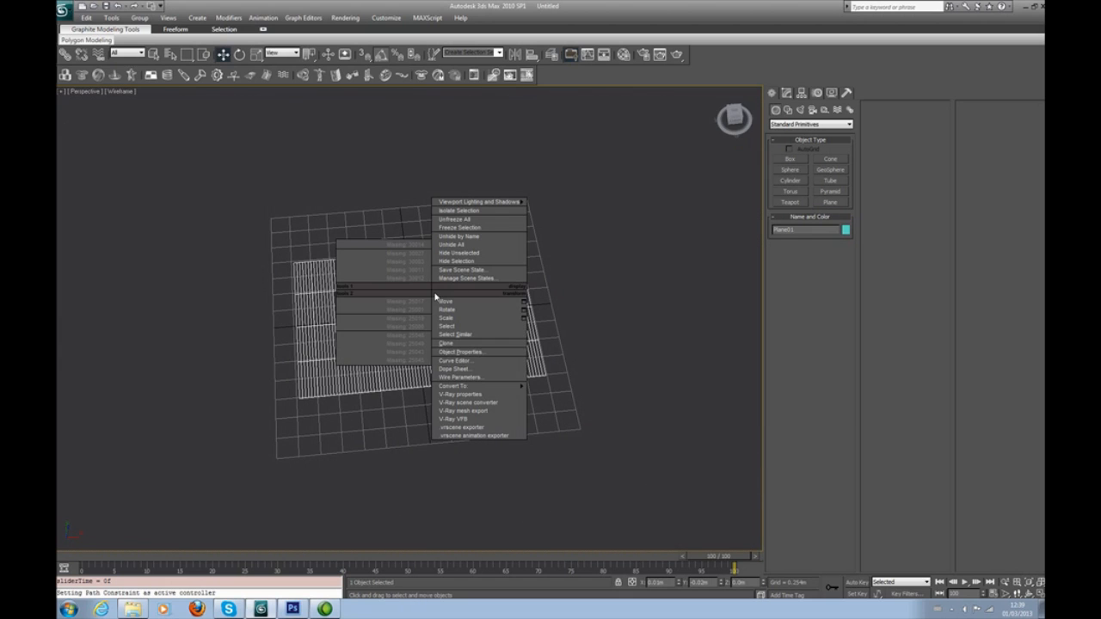
{"action": "left_click", "coordinate": [453, 385]}
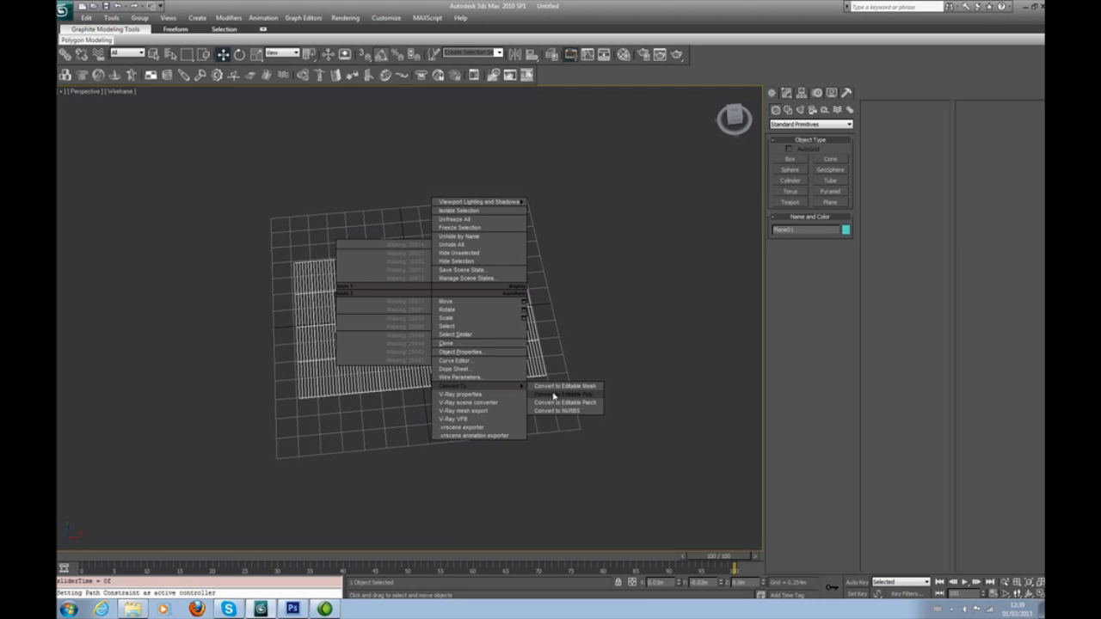
{"action": "left_click", "coordinate": [560, 394]}
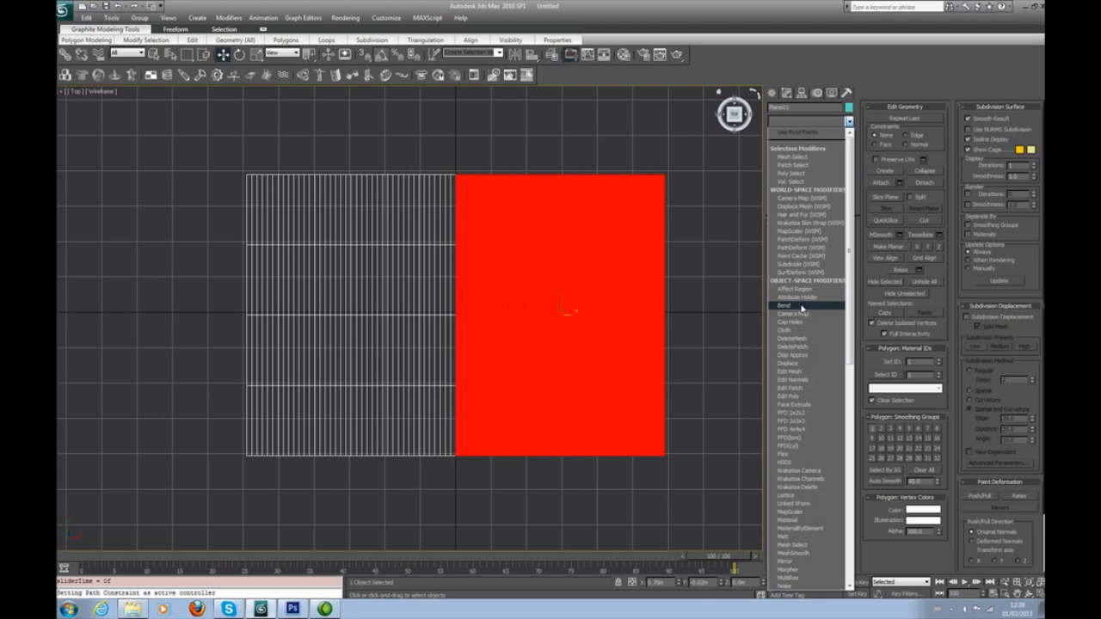
Add a 600-degree X-axis Bend to the selected half and activate its Center sub-object
{"action": "left_click", "coordinate": [784, 305]}
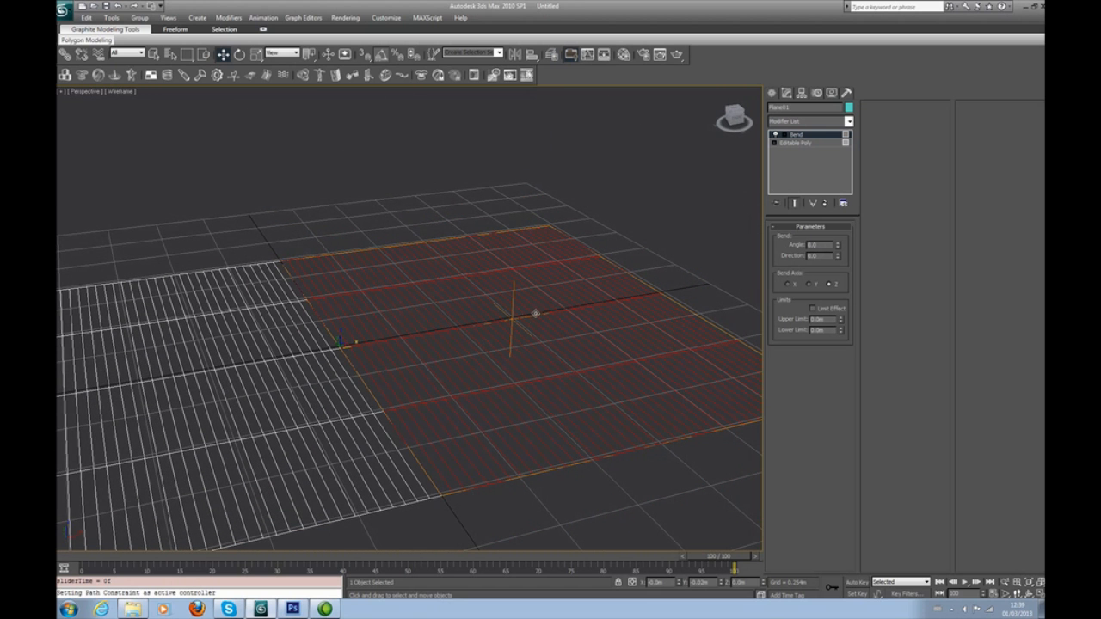
{"action": "left_click", "coordinate": [780, 134]}
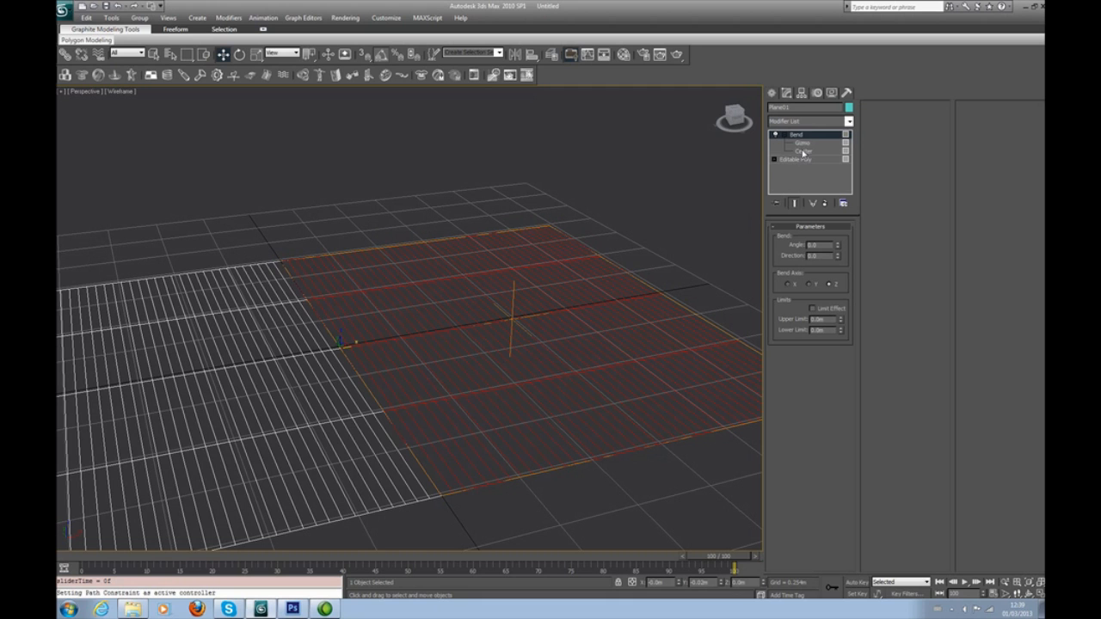
{"action": "left_click", "coordinate": [804, 150]}
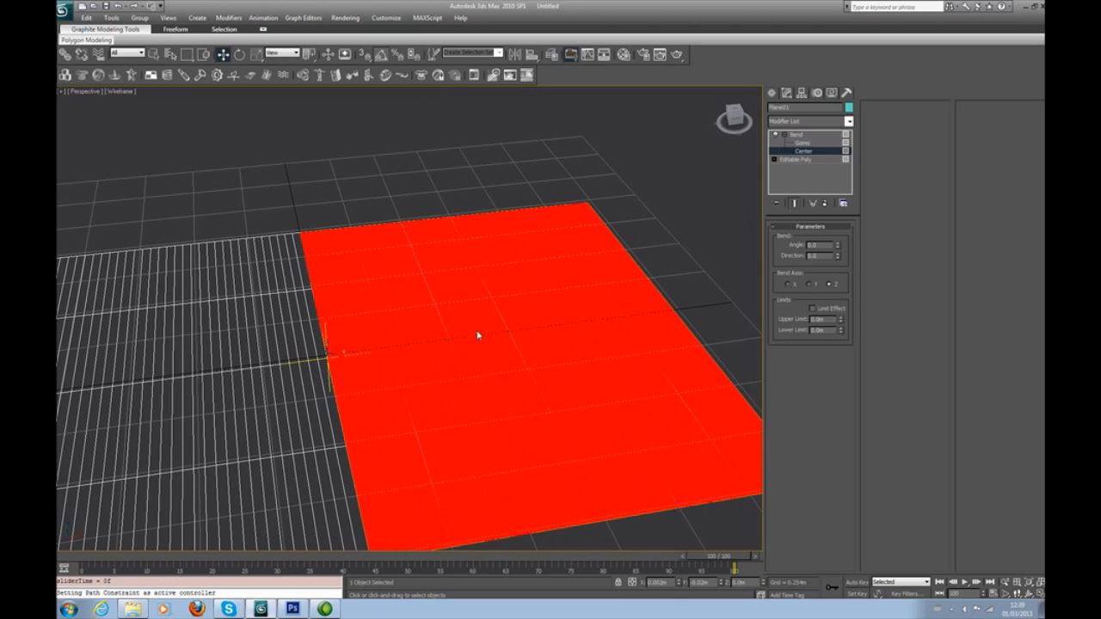
{"action": "mouse_move", "coordinate": [579, 305]}
{"action": "type", "text": "-600"}
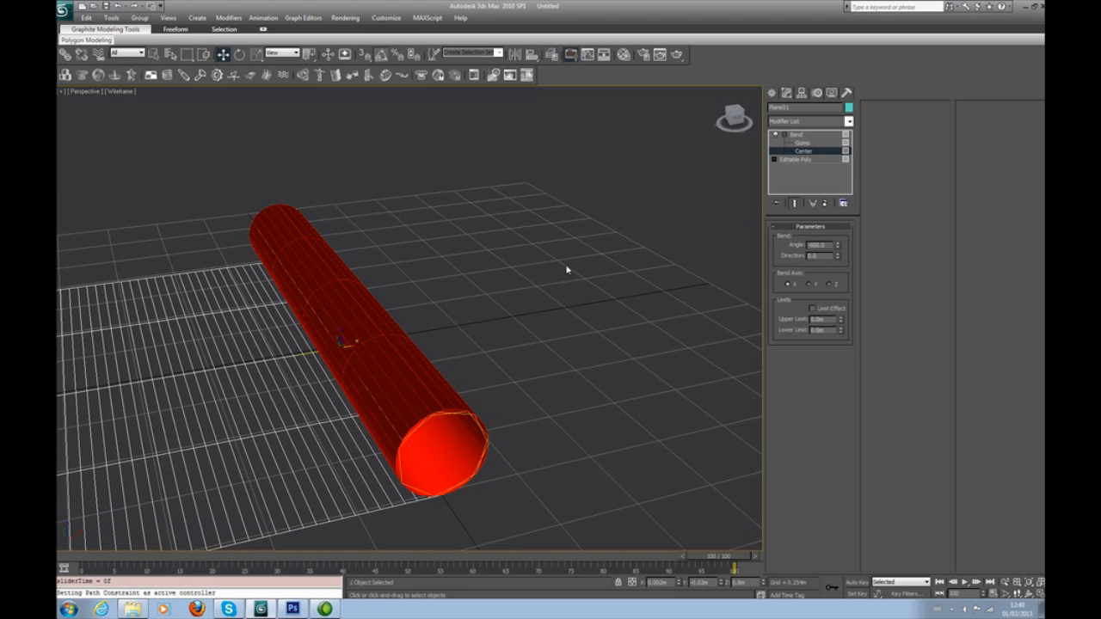
{"action": "mouse_move", "coordinate": [637, 284]}
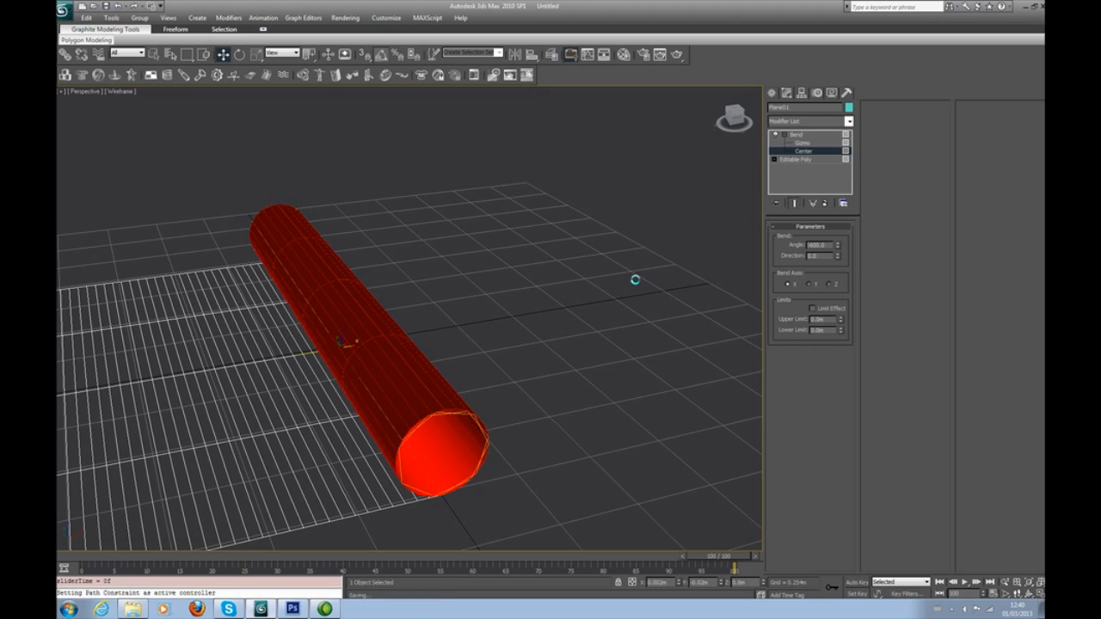
{"action": "mouse_move", "coordinate": [819, 318]}
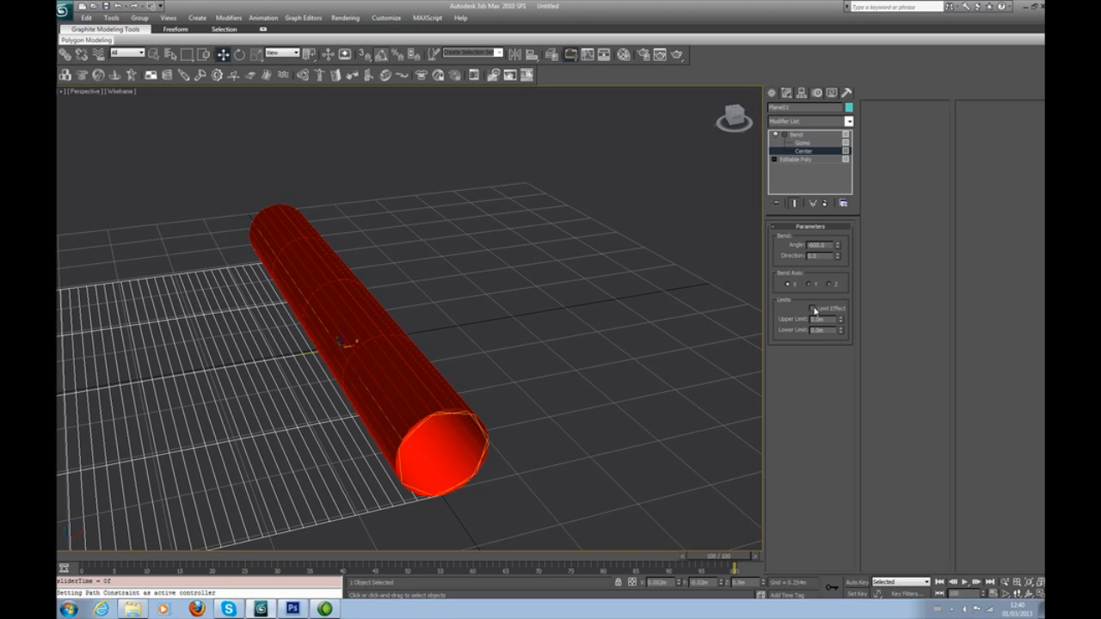
Enable Limit Effect with Upper Limit 1.9m, orbiting side-on to check the roll
{"action": "left_click", "coordinate": [813, 308]}
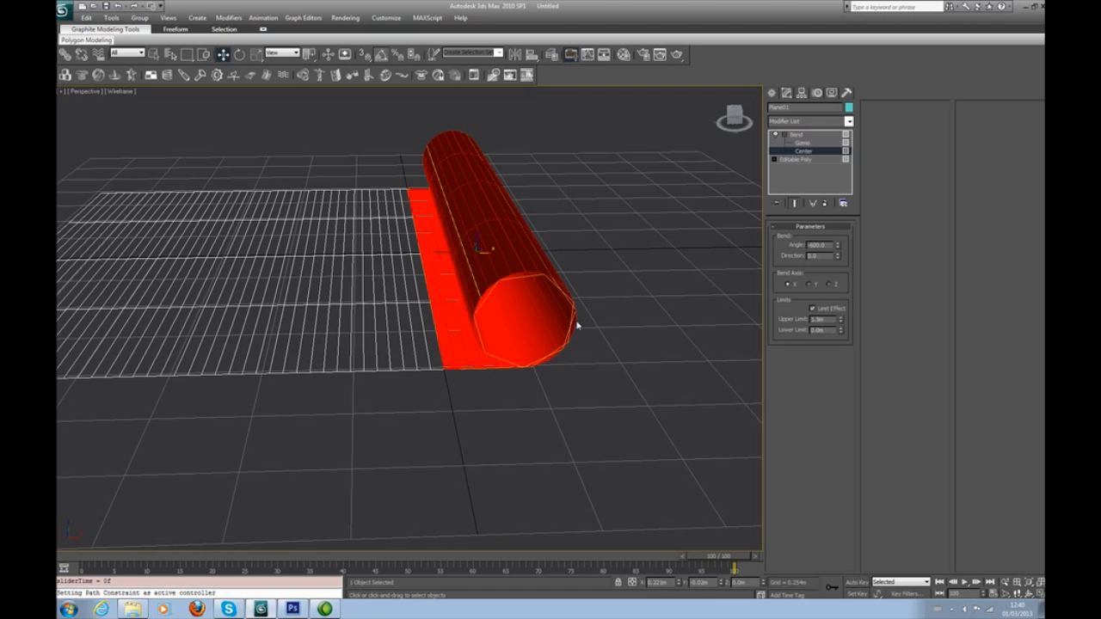
{"action": "left_click_drag", "start_coordinate": [576, 325], "coordinate": [517, 321]}
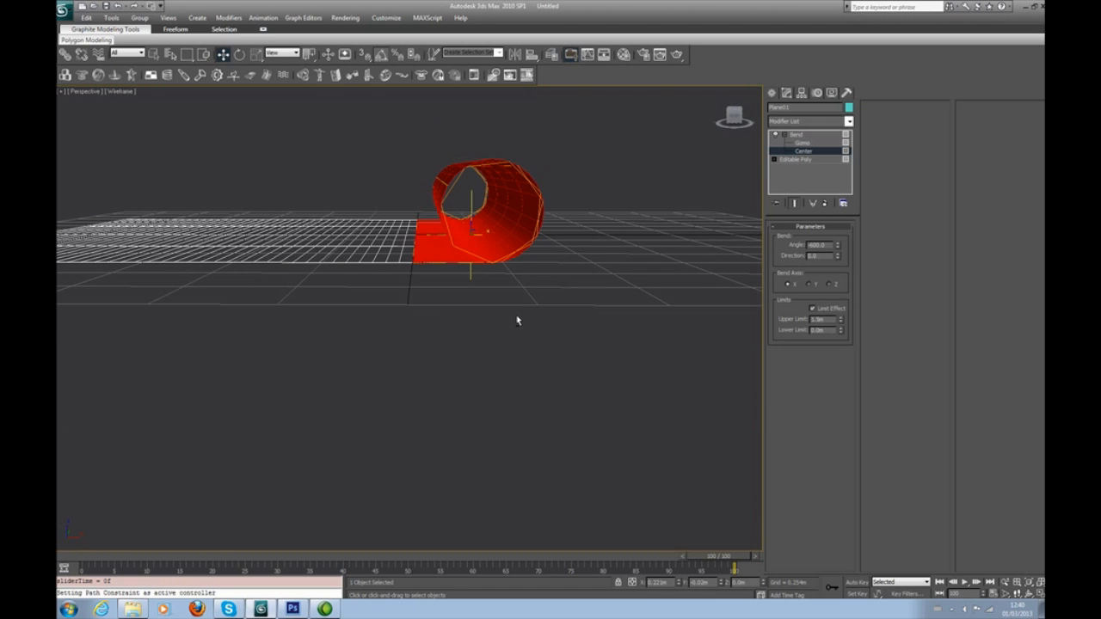
{"action": "mouse_move", "coordinate": [411, 266]}
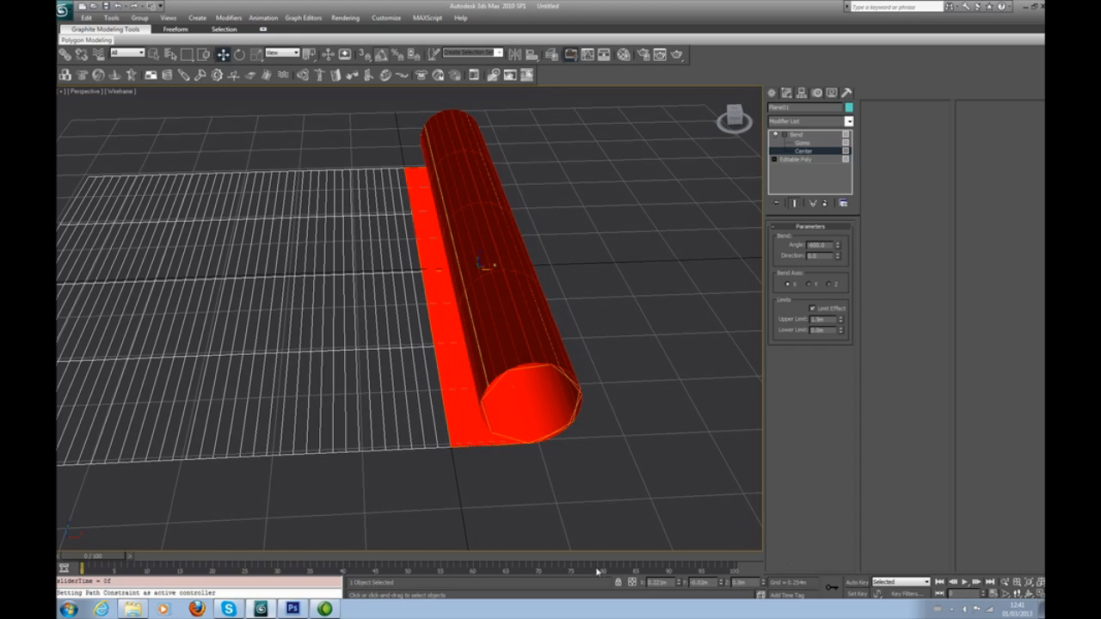
With Auto Key, keyframe the Bend Center moving to the plane's far edge at frame 20
{"action": "left_click", "coordinate": [858, 583]}
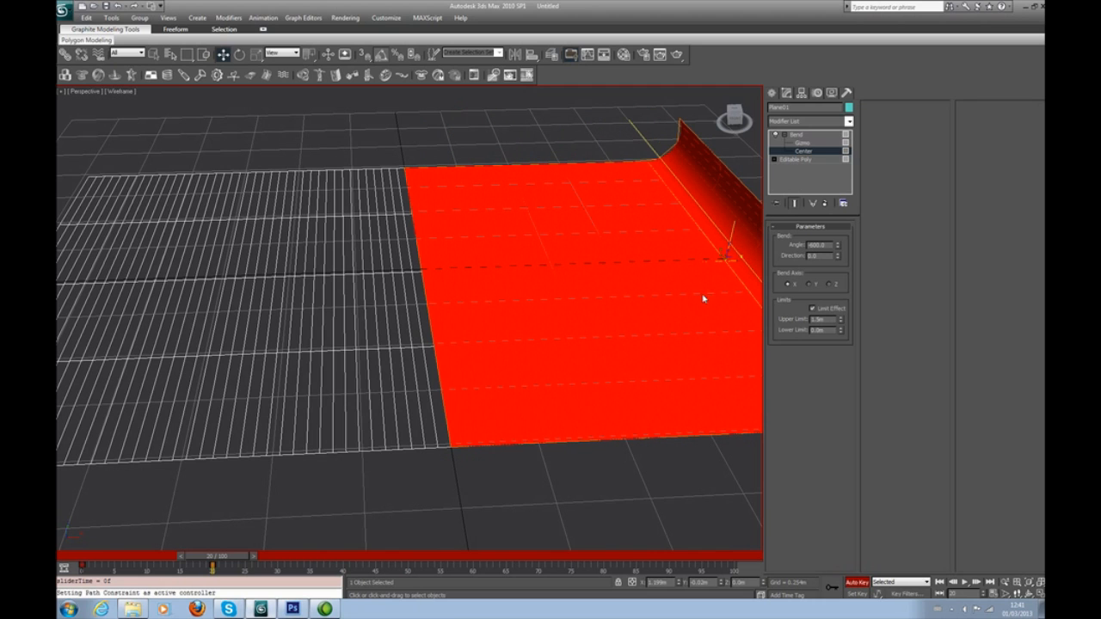
{"action": "left_click_drag", "start_coordinate": [182, 556], "coordinate": [246, 555]}
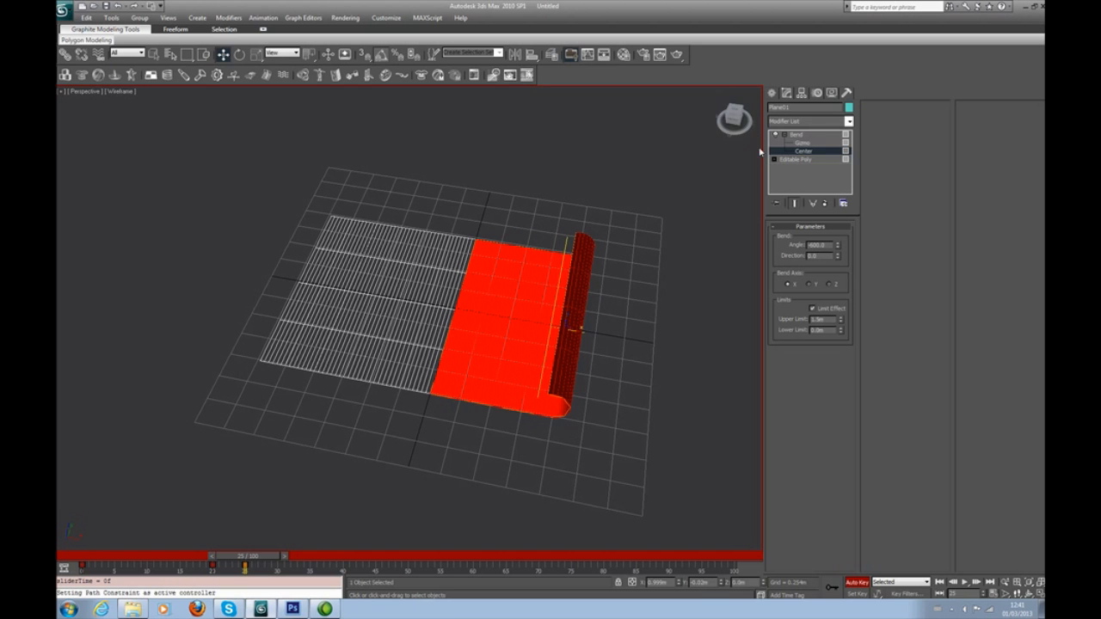
{"action": "left_click", "coordinate": [794, 144]}
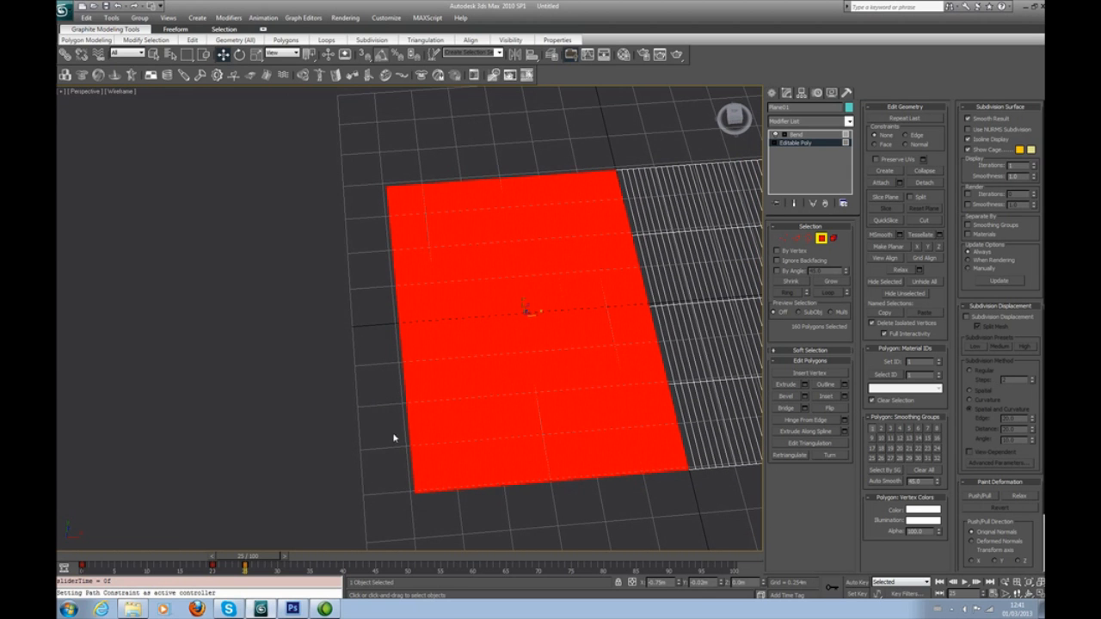
{"action": "mouse_move", "coordinate": [680, 204]}
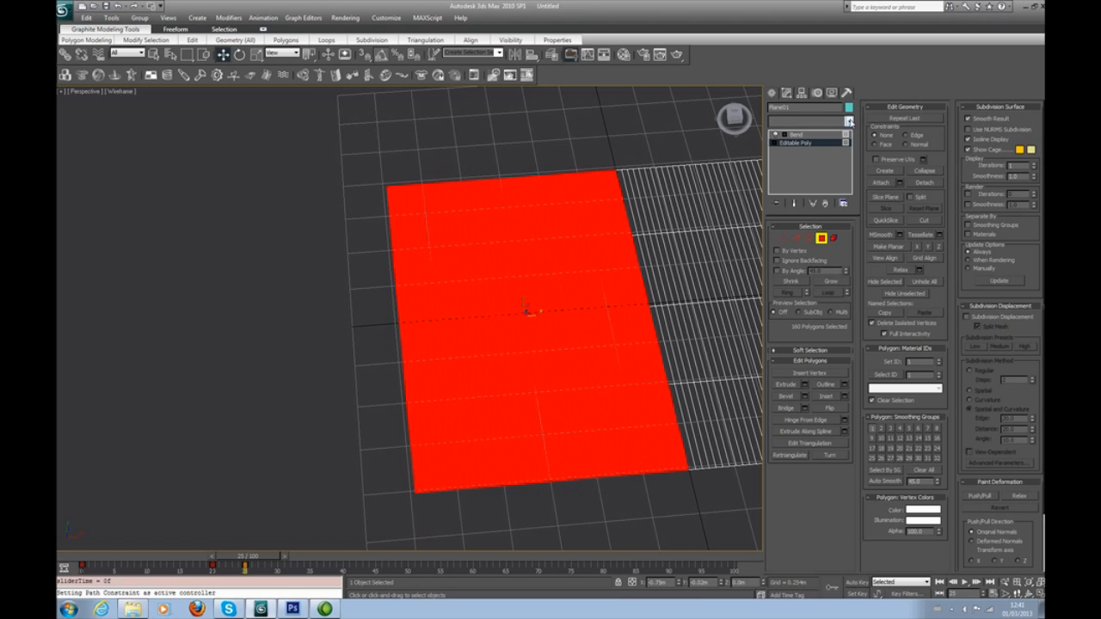
Add a second 600-degree Bend with Limit Effect and Lower Limit -1.5m
{"action": "left_click", "coordinate": [805, 119]}
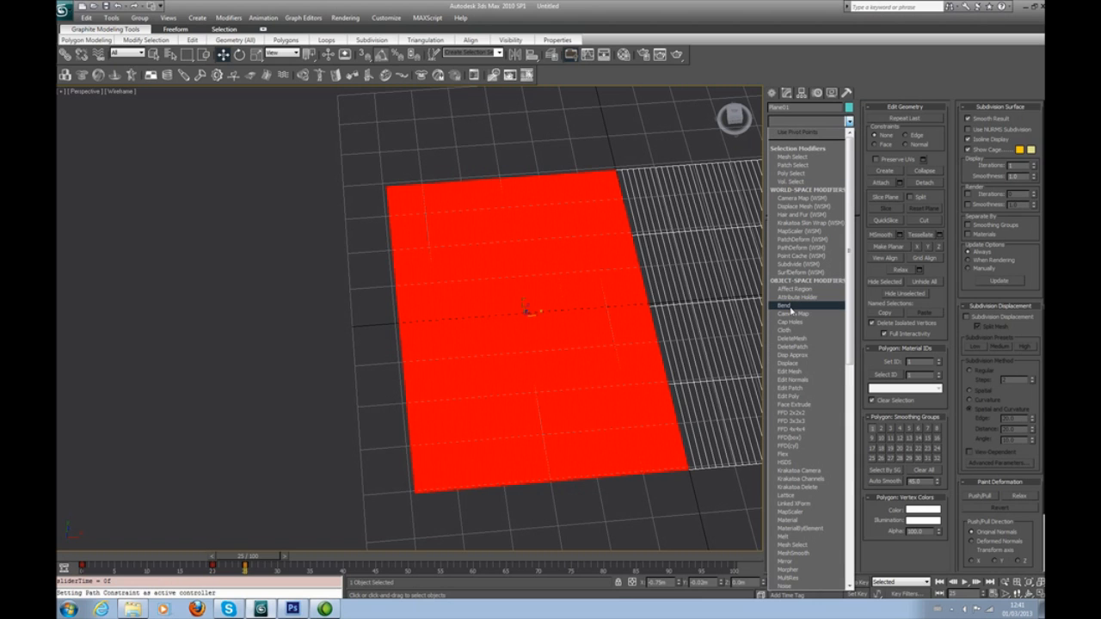
{"action": "left_click", "coordinate": [783, 306]}
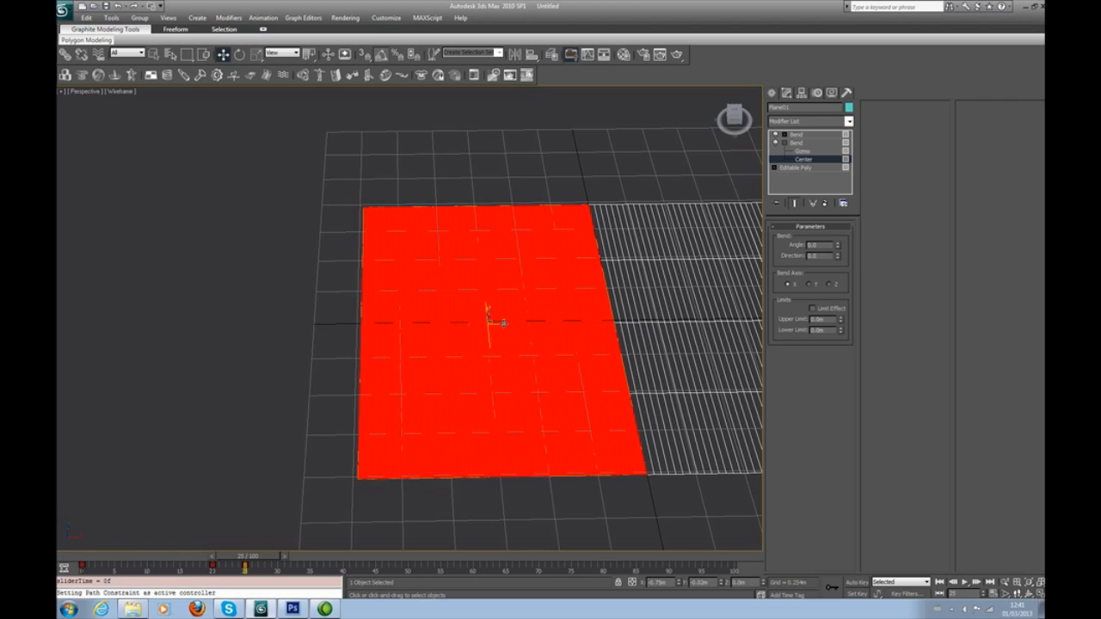
{"action": "left_click_drag", "start_coordinate": [490, 322], "coordinate": [619, 325]}
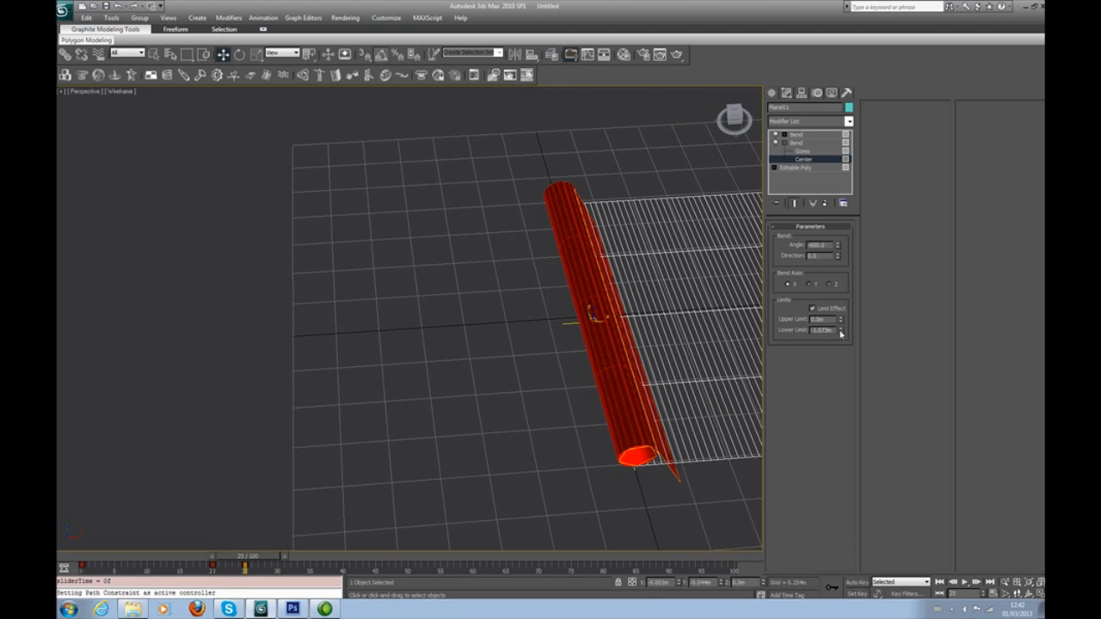
{"action": "triple_click", "coordinate": [819, 331]}
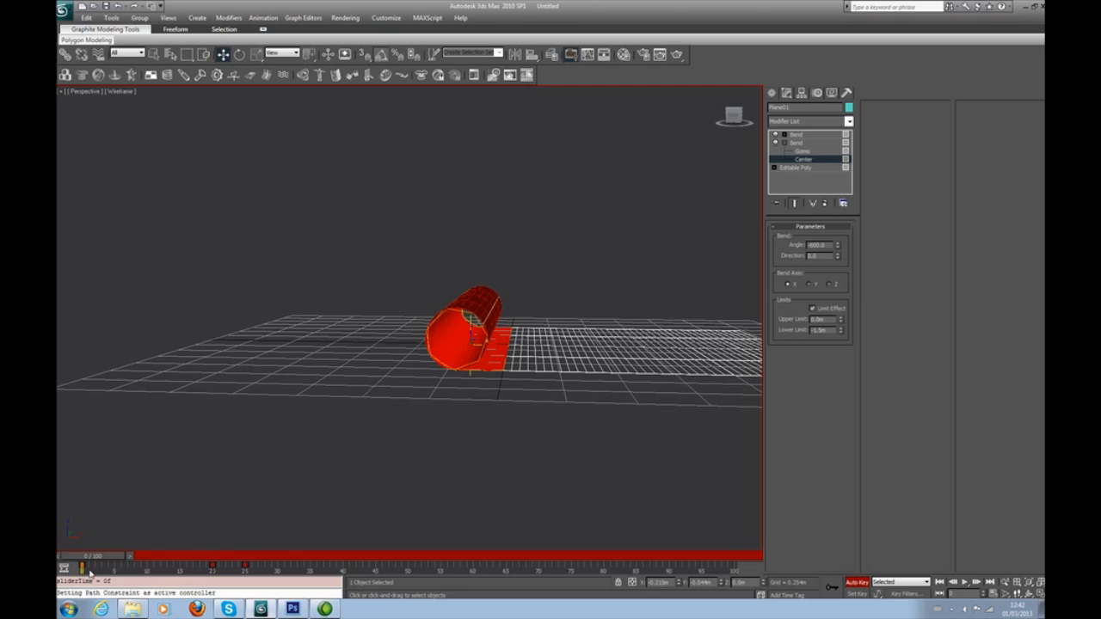
At frame 20, shift the second Bend's Center to unroll the plane, then stop Auto Key
{"action": "left_click_drag", "start_coordinate": [90, 556], "coordinate": [213, 555]}
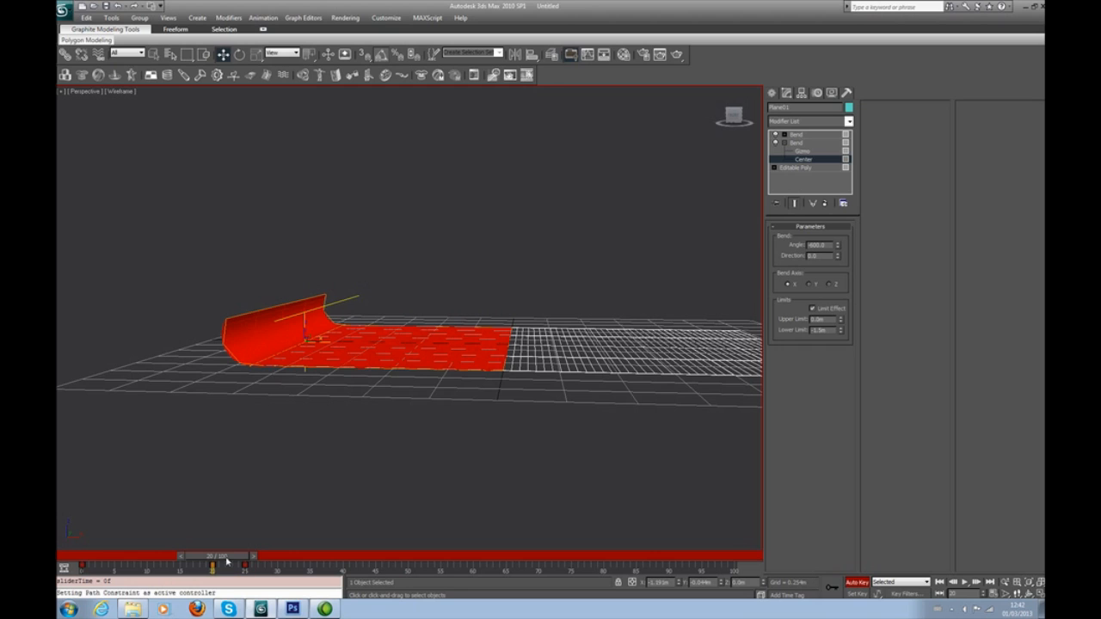
{"action": "left_click_drag", "start_coordinate": [213, 556], "coordinate": [246, 556]}
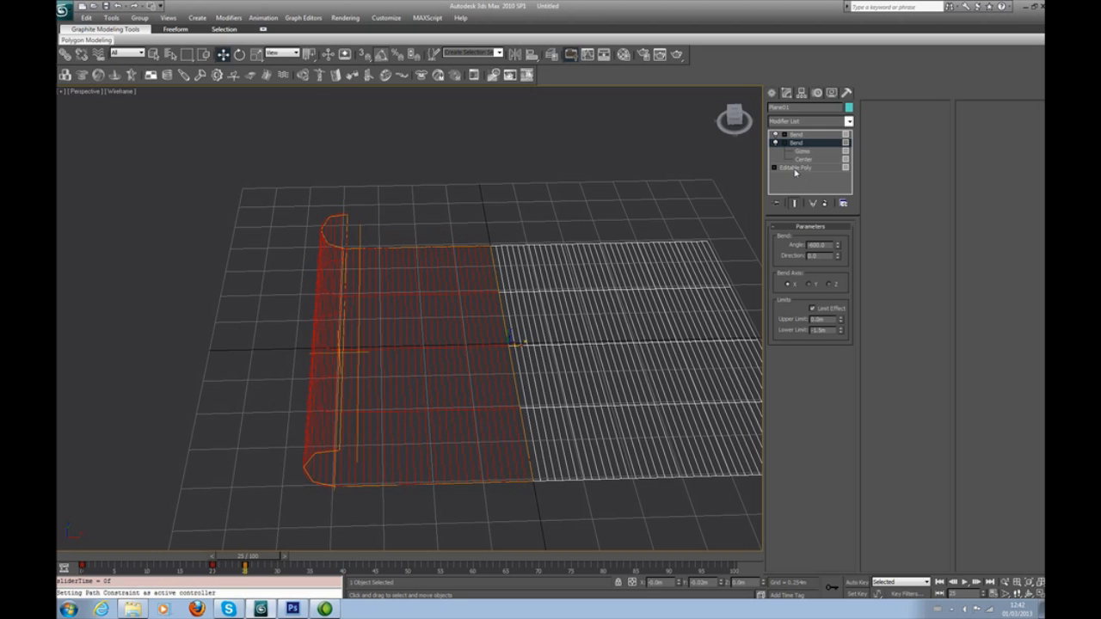
{"action": "left_click", "coordinate": [796, 167]}
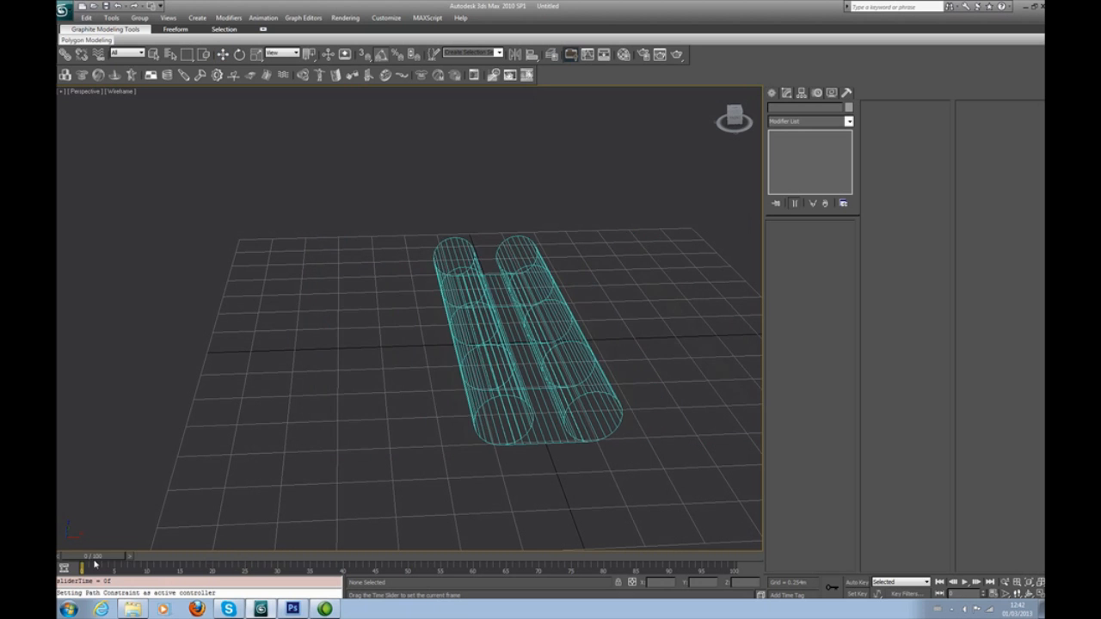
Scrub the scroll animation, then switch the material to Double Sided, discarding the old one
{"action": "left_click_drag", "start_coordinate": [81, 564], "coordinate": [210, 564]}
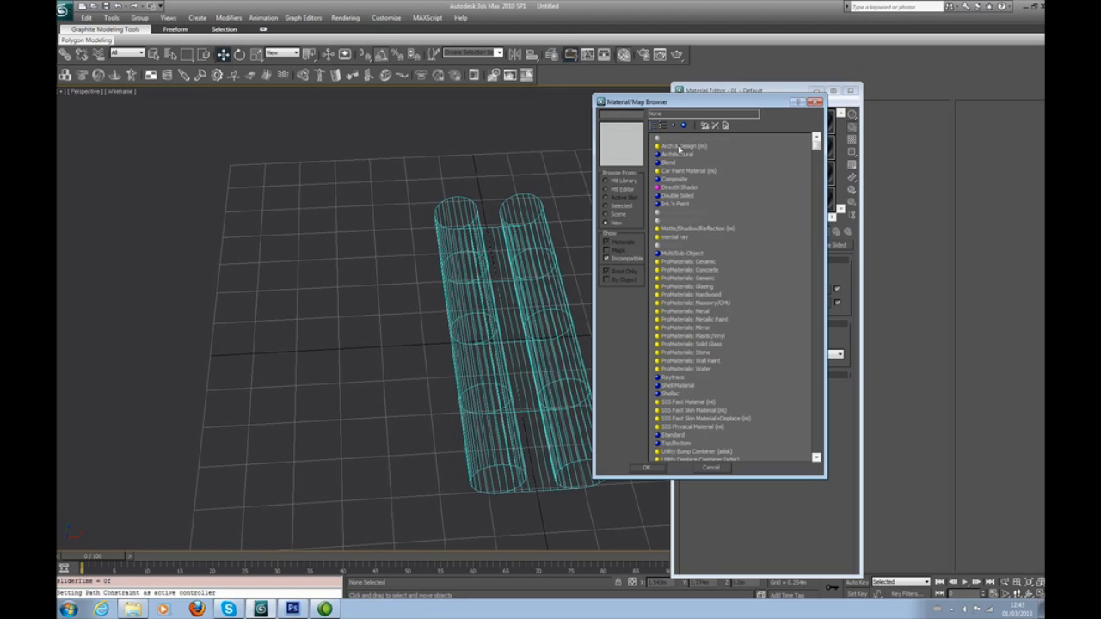
{"action": "mouse_move", "coordinate": [691, 393]}
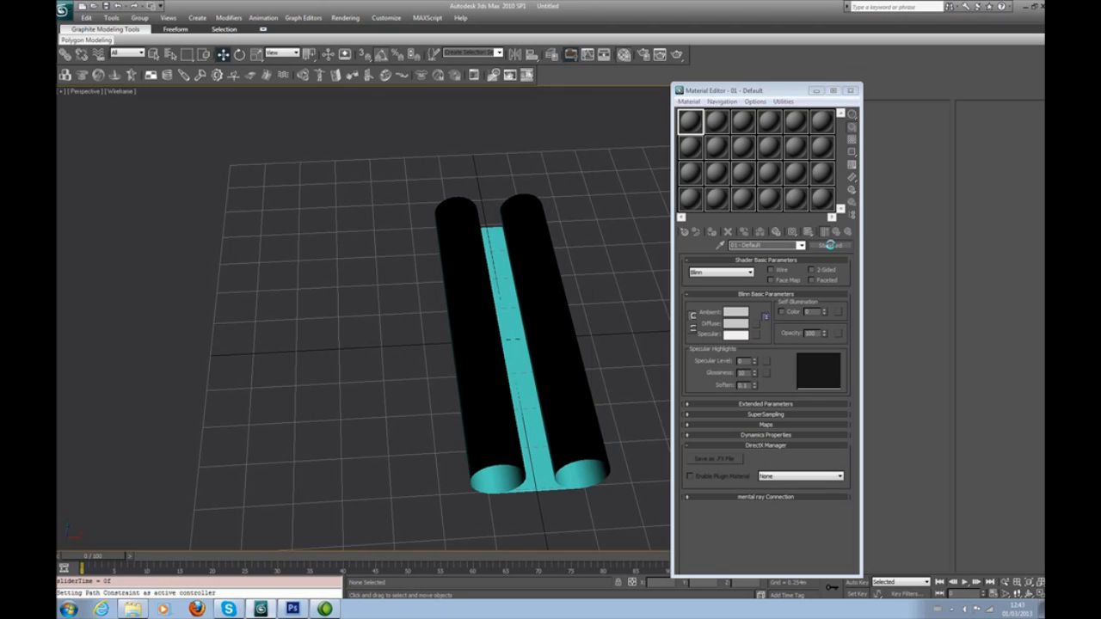
{"action": "left_click", "coordinate": [826, 245]}
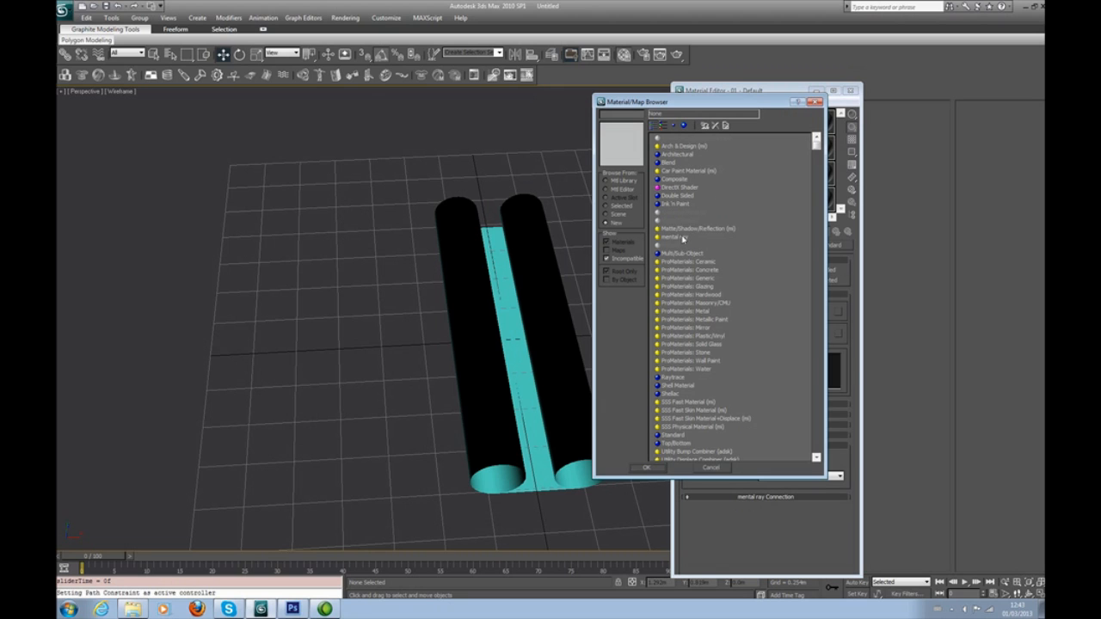
{"action": "mouse_move", "coordinate": [677, 196]}
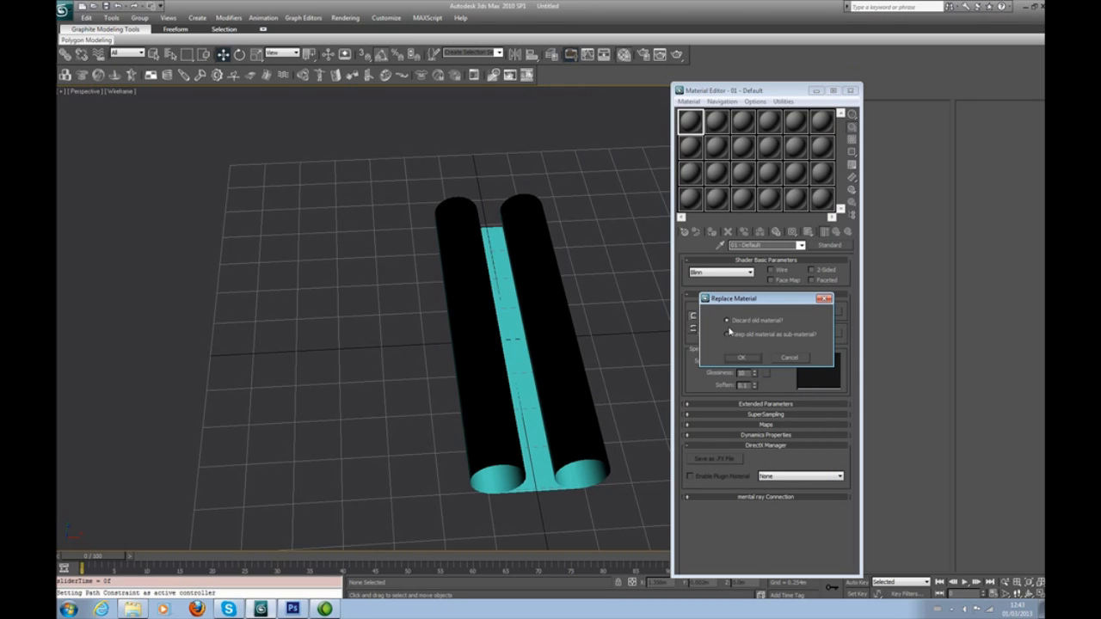
{"action": "left_click", "coordinate": [742, 357]}
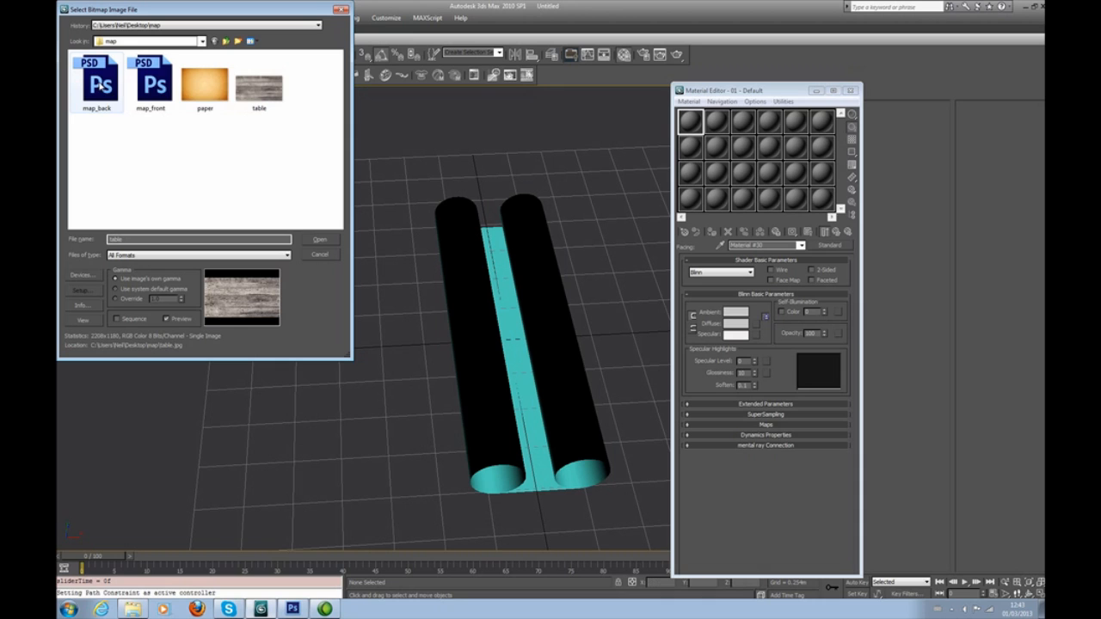
Load map_front.psd for the facing side and map_back.psd for the back, showing the map in viewport
{"action": "left_click", "coordinate": [150, 82]}
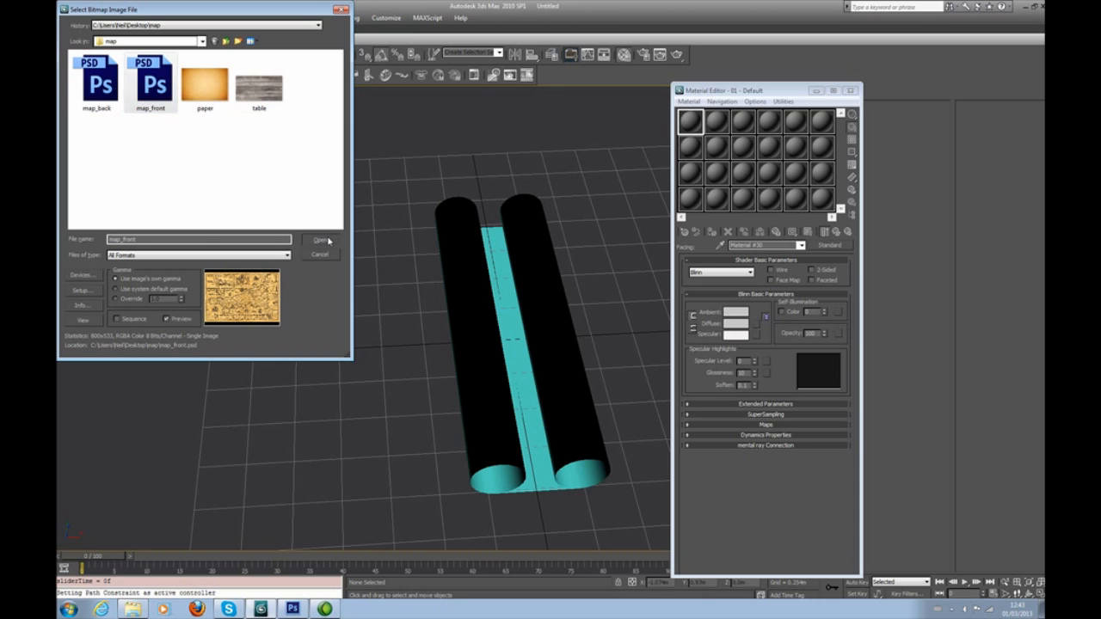
{"action": "left_click", "coordinate": [320, 239]}
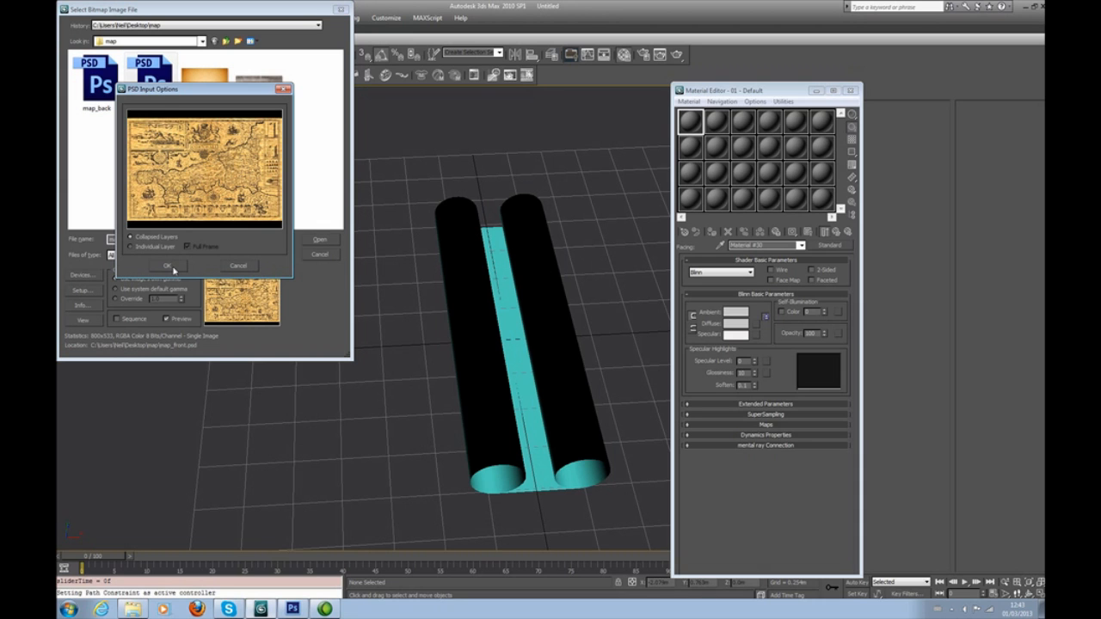
{"action": "left_click", "coordinate": [169, 265]}
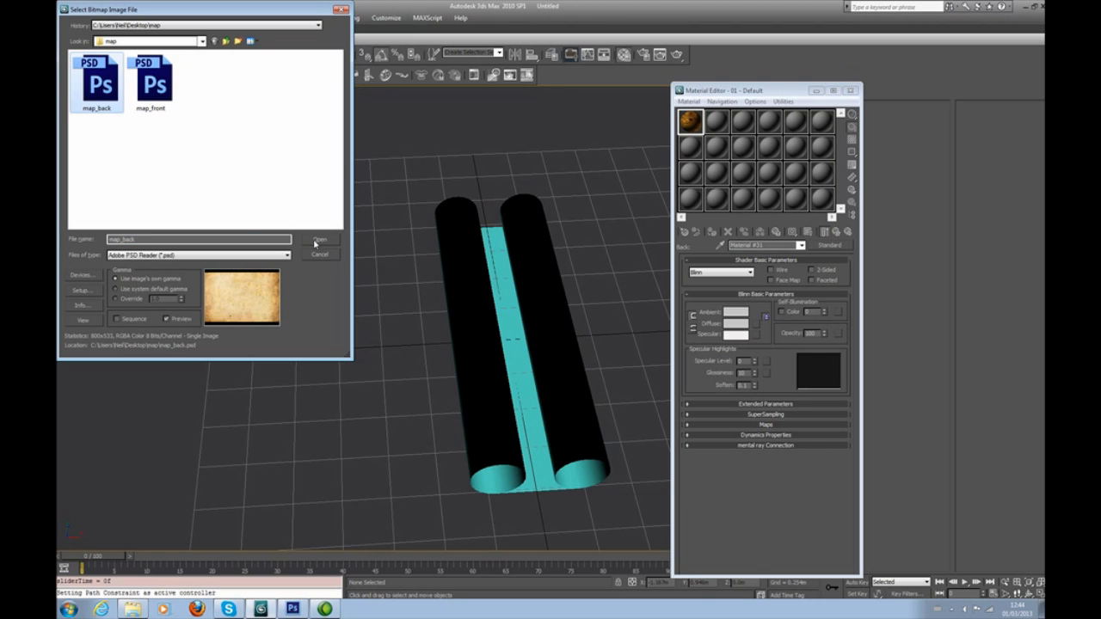
{"action": "left_click", "coordinate": [319, 239]}
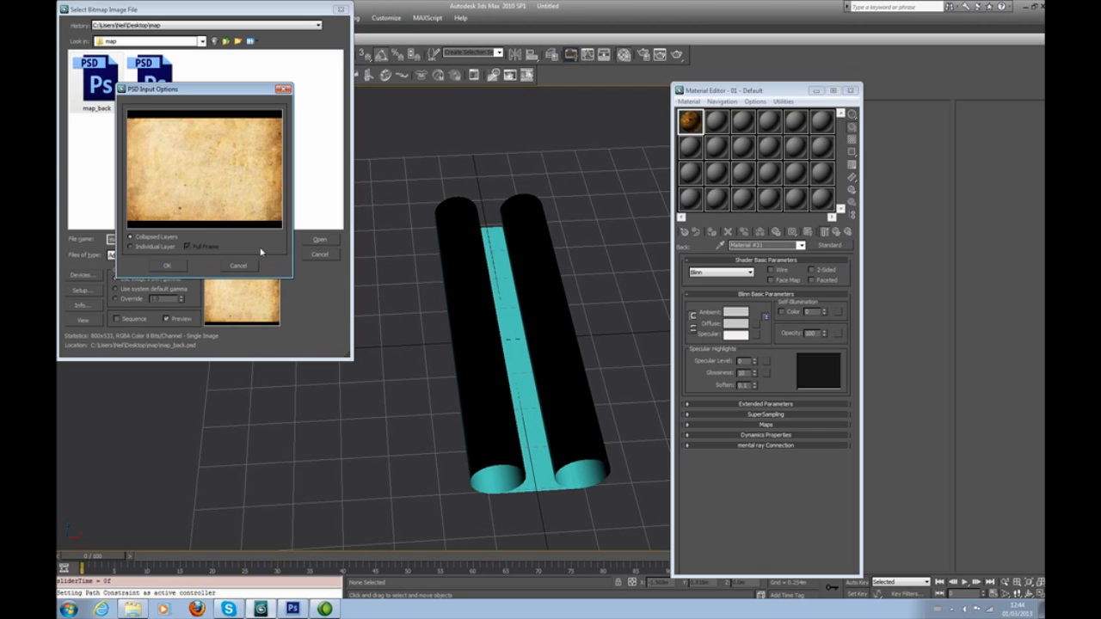
{"action": "left_click", "coordinate": [167, 265]}
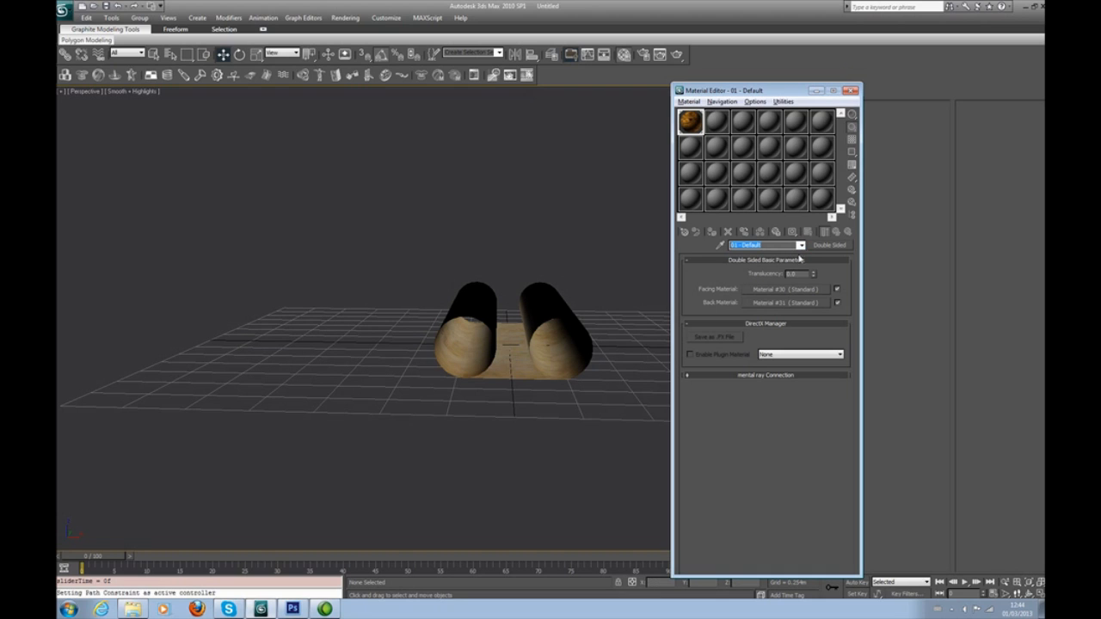
{"action": "left_click", "coordinate": [807, 232]}
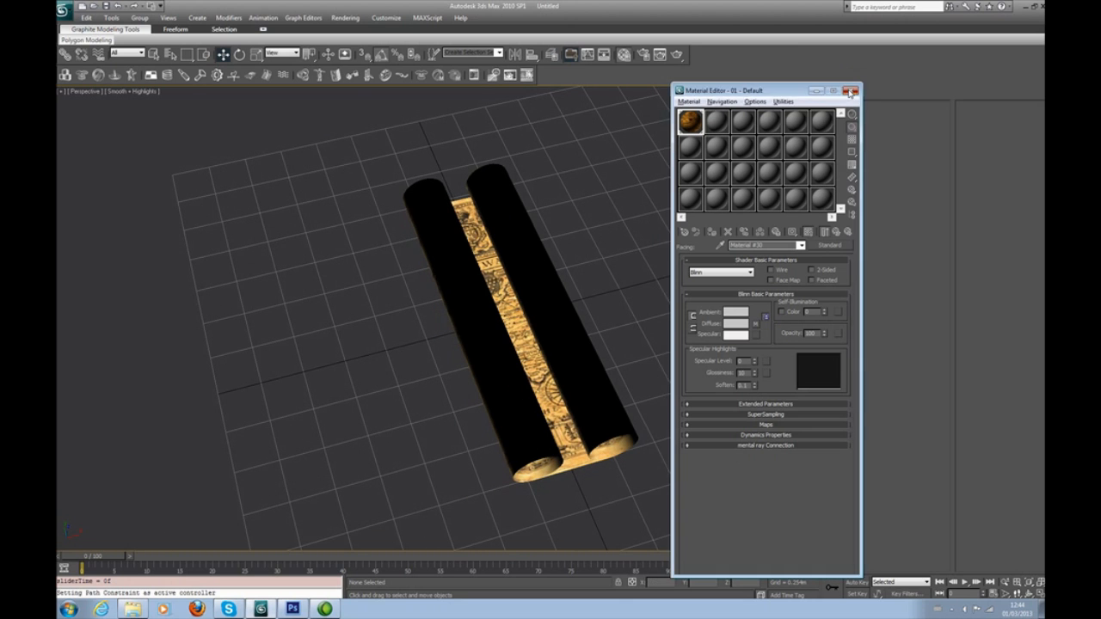
Close the Material Editor, test-render the Perspective view from Render Setup, then close the render window
{"action": "left_click", "coordinate": [850, 91]}
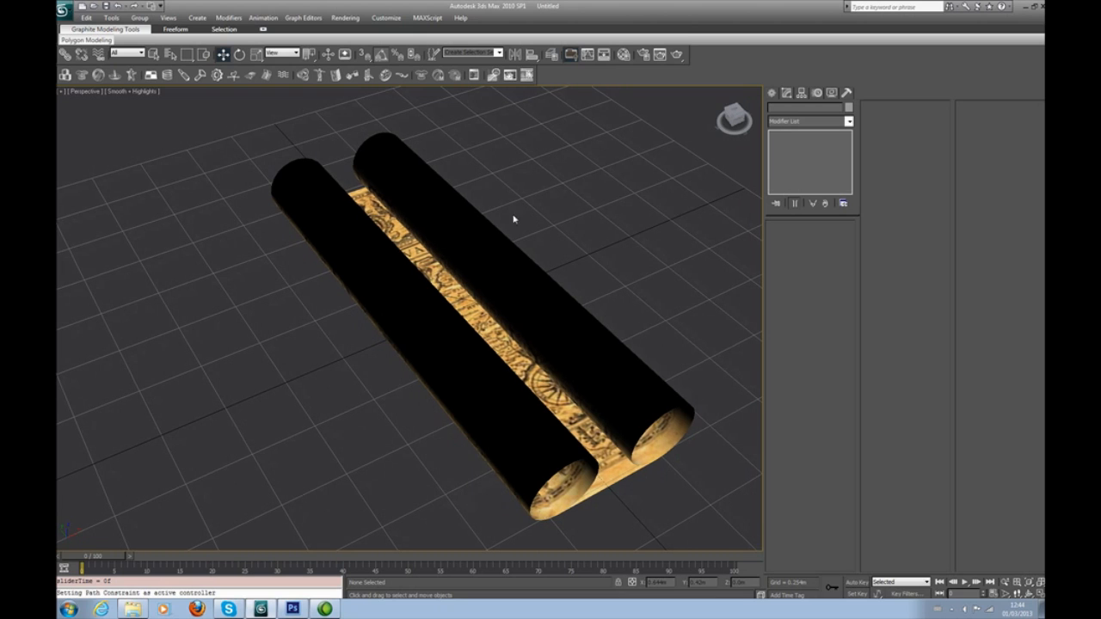
{"action": "left_click", "coordinate": [345, 17]}
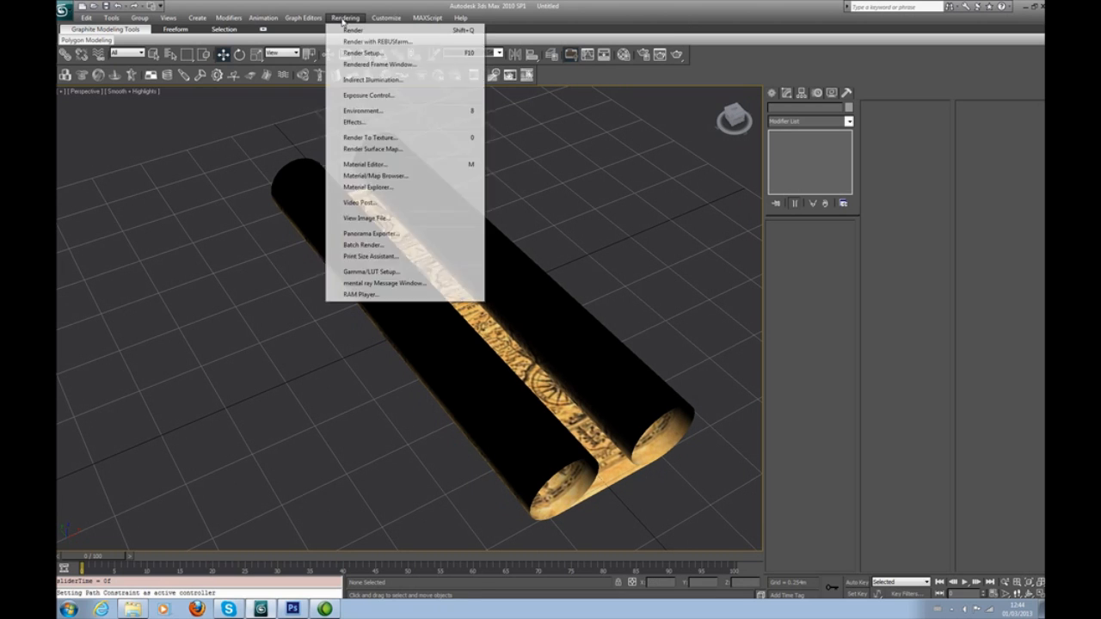
{"action": "mouse_move", "coordinate": [353, 30]}
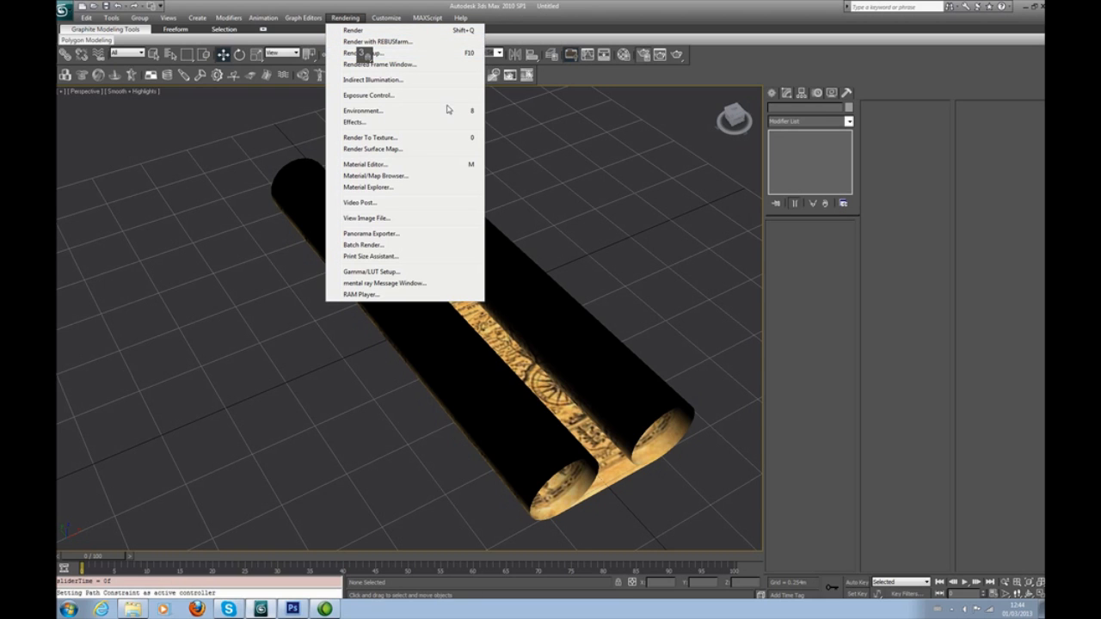
{"action": "left_click", "coordinate": [361, 54]}
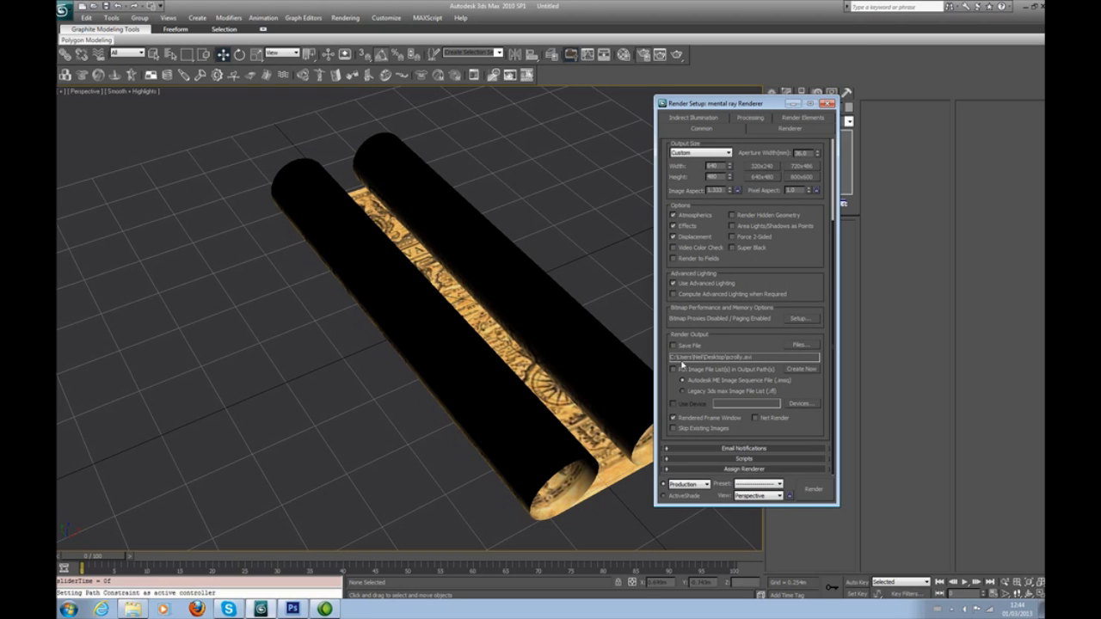
{"action": "left_click", "coordinate": [812, 489]}
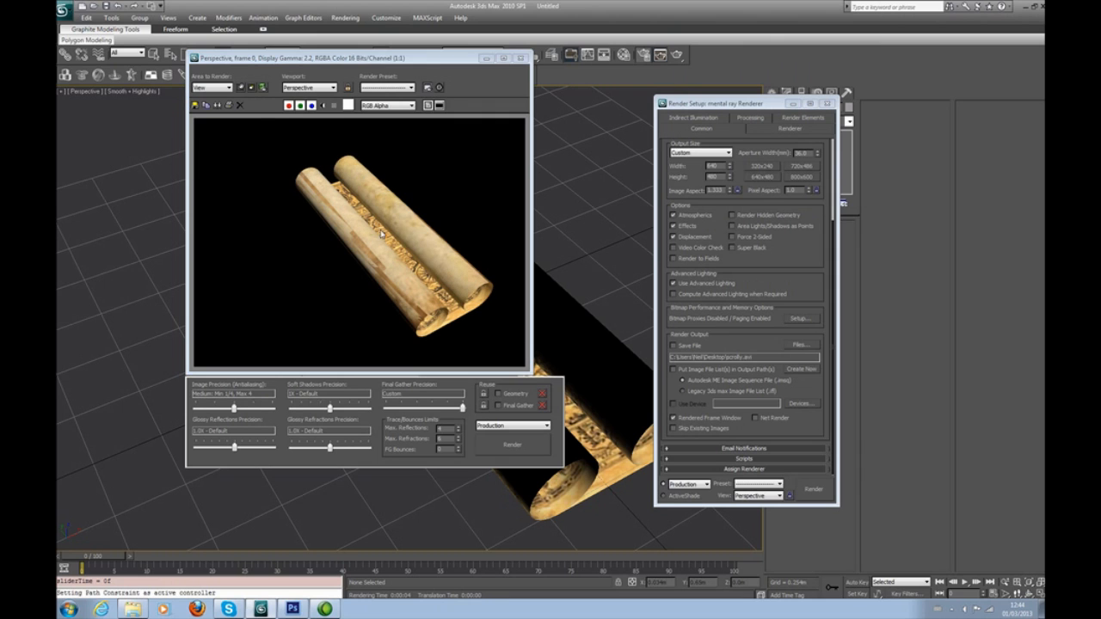
{"action": "mouse_move", "coordinate": [396, 254]}
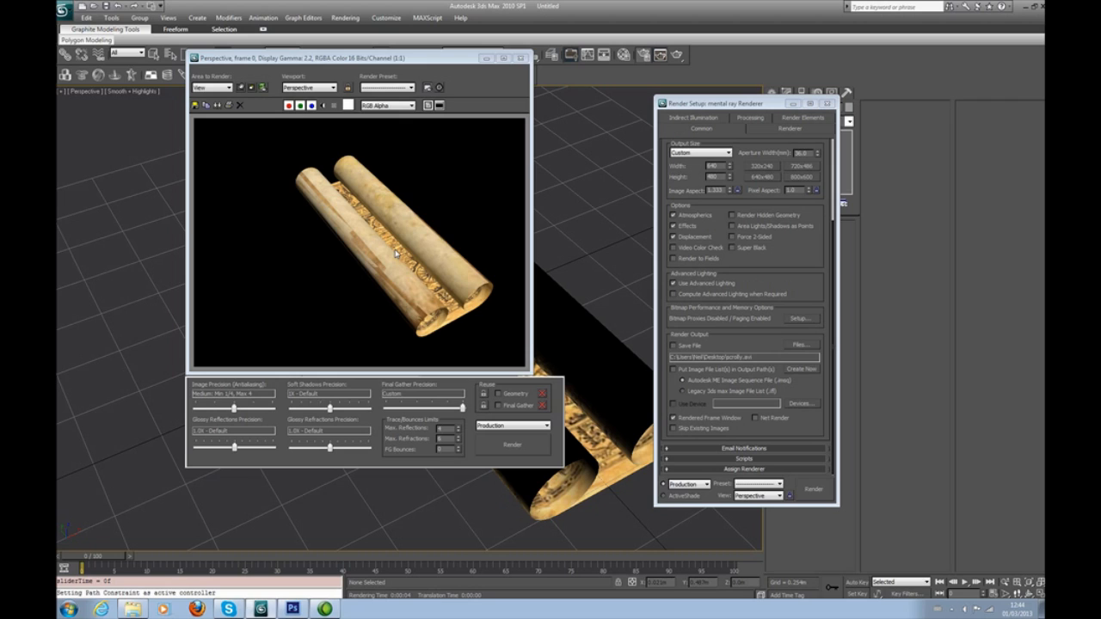
{"action": "mouse_move", "coordinate": [512, 75]}
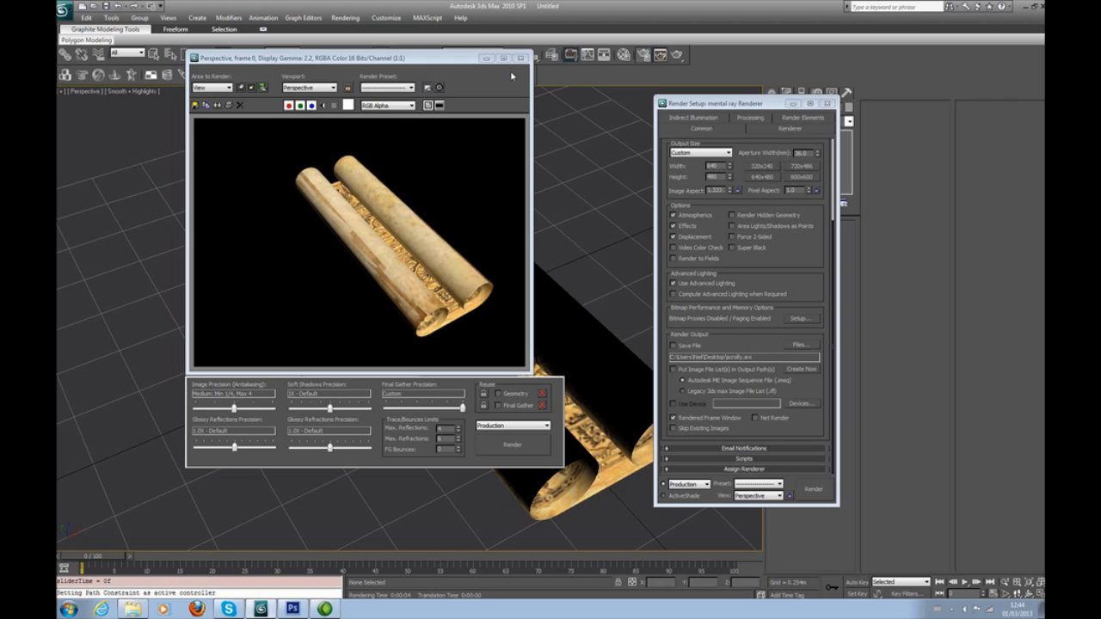
{"action": "left_click", "coordinate": [520, 57]}
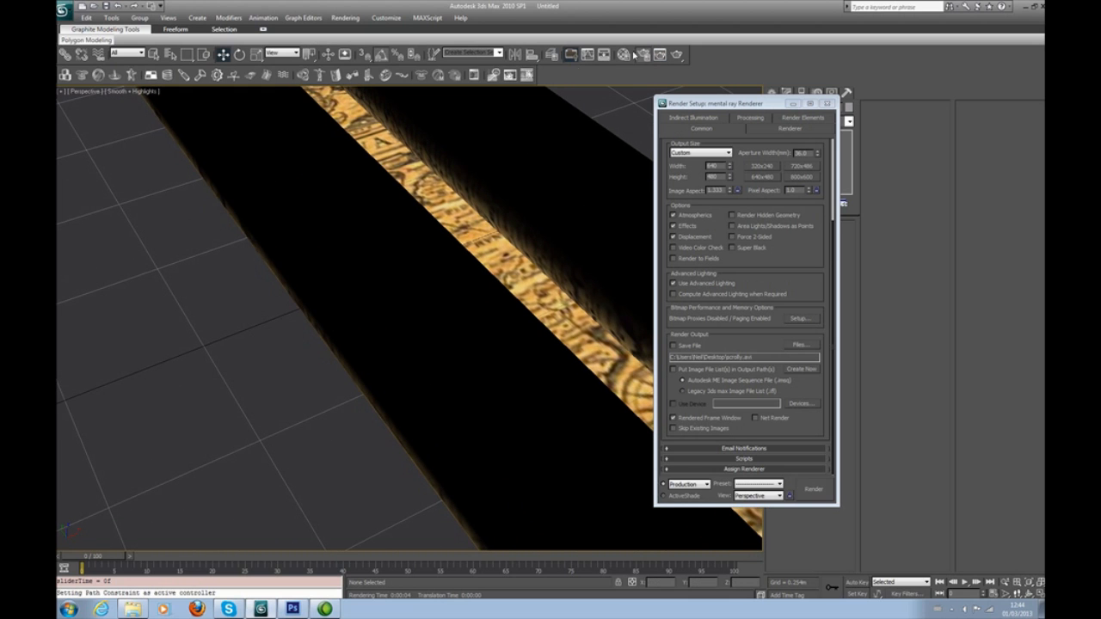
{"action": "left_click", "coordinate": [812, 489]}
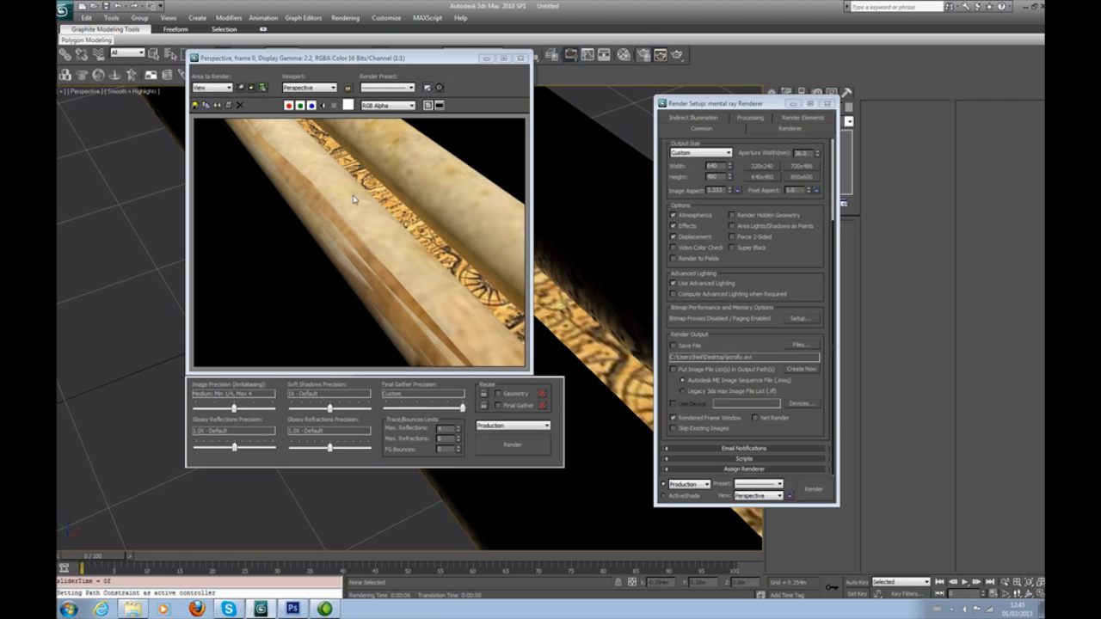
{"action": "mouse_move", "coordinate": [348, 261]}
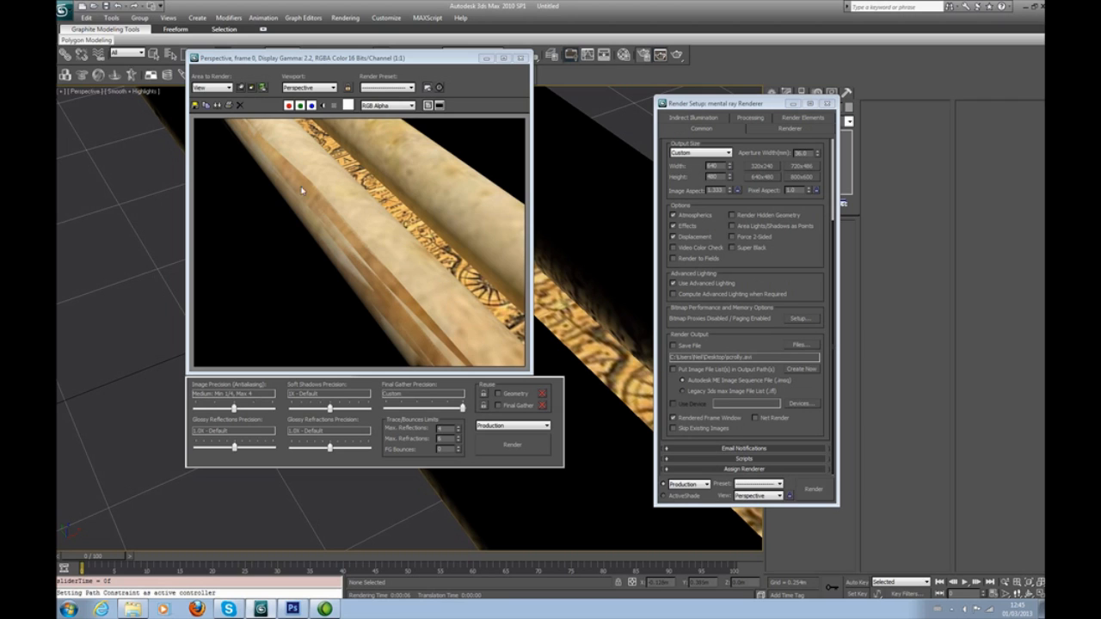
{"action": "mouse_move", "coordinate": [521, 58]}
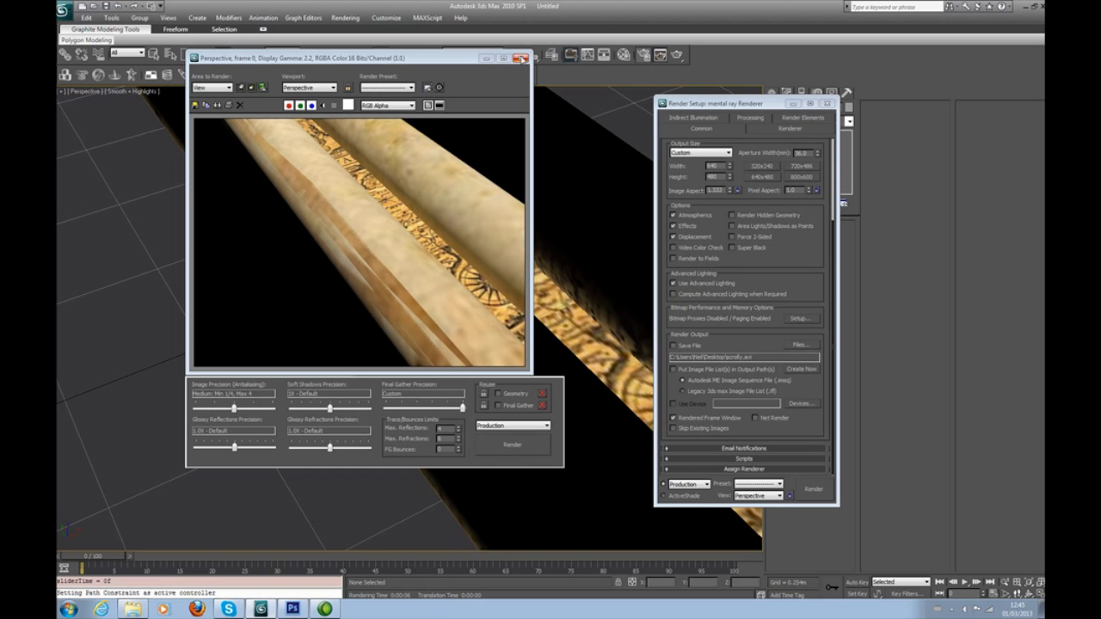
{"action": "left_click", "coordinate": [520, 57]}
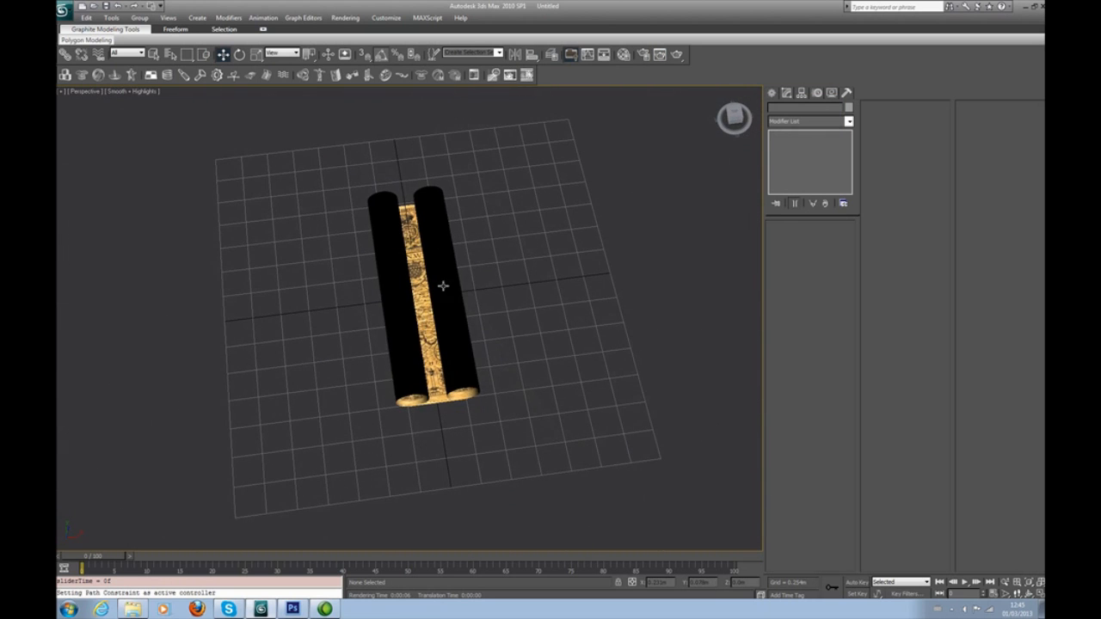
Scrub the time slider to preview the unroll, then select Editable Poly in the stack
{"action": "left_click_drag", "start_coordinate": [82, 567], "coordinate": [454, 567]}
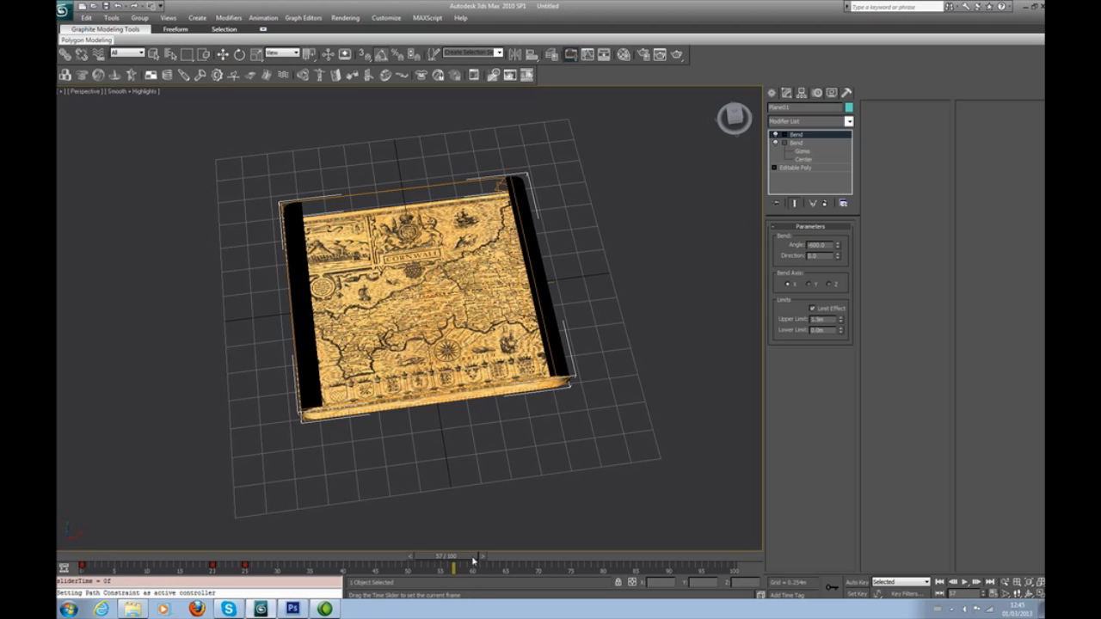
{"action": "left_click_drag", "start_coordinate": [451, 566], "coordinate": [82, 566]}
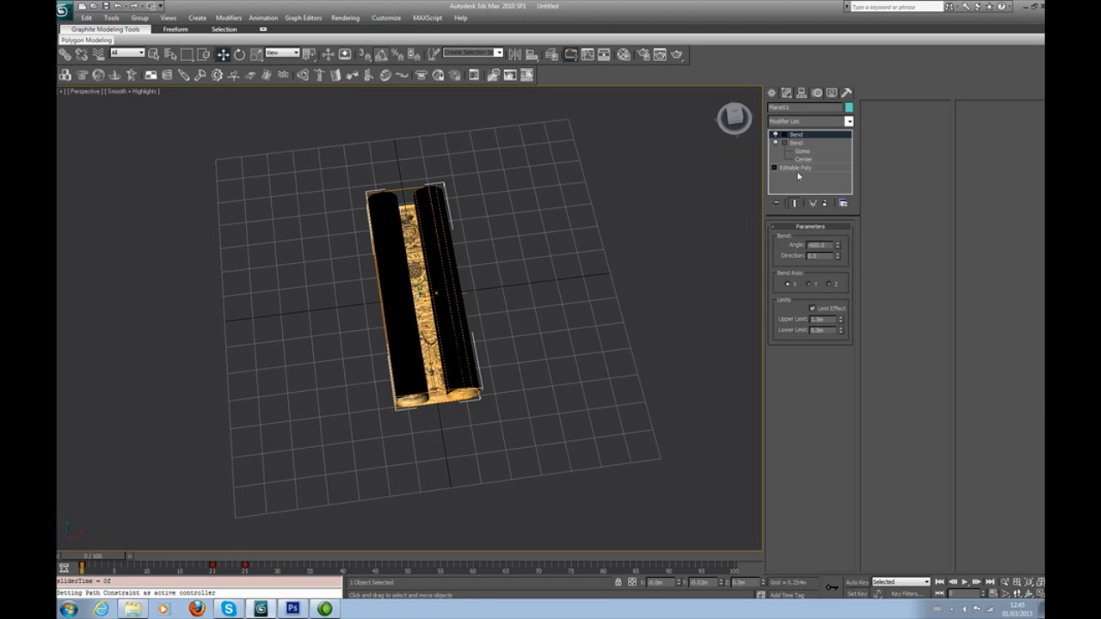
{"action": "left_click", "coordinate": [789, 167]}
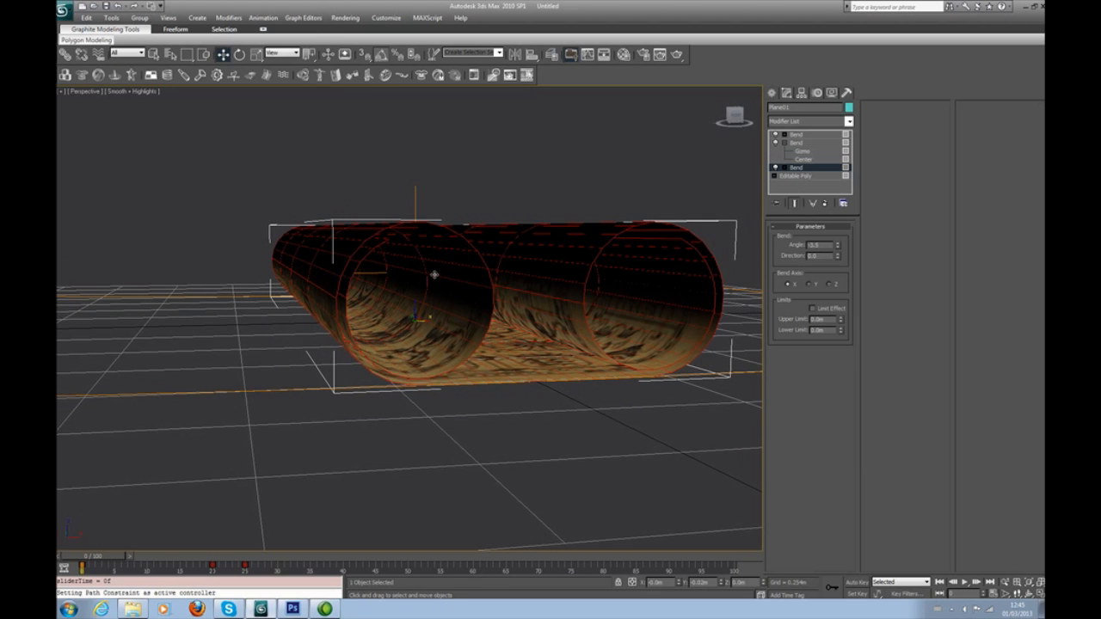
{"action": "mouse_move", "coordinate": [353, 257]}
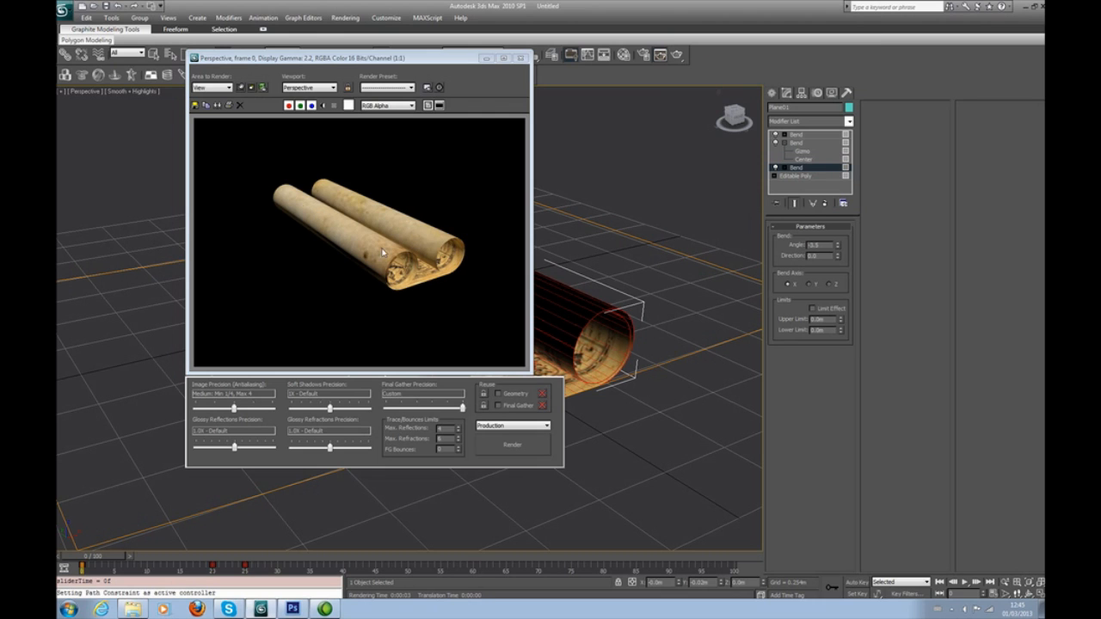
{"action": "mouse_move", "coordinate": [531, 53]}
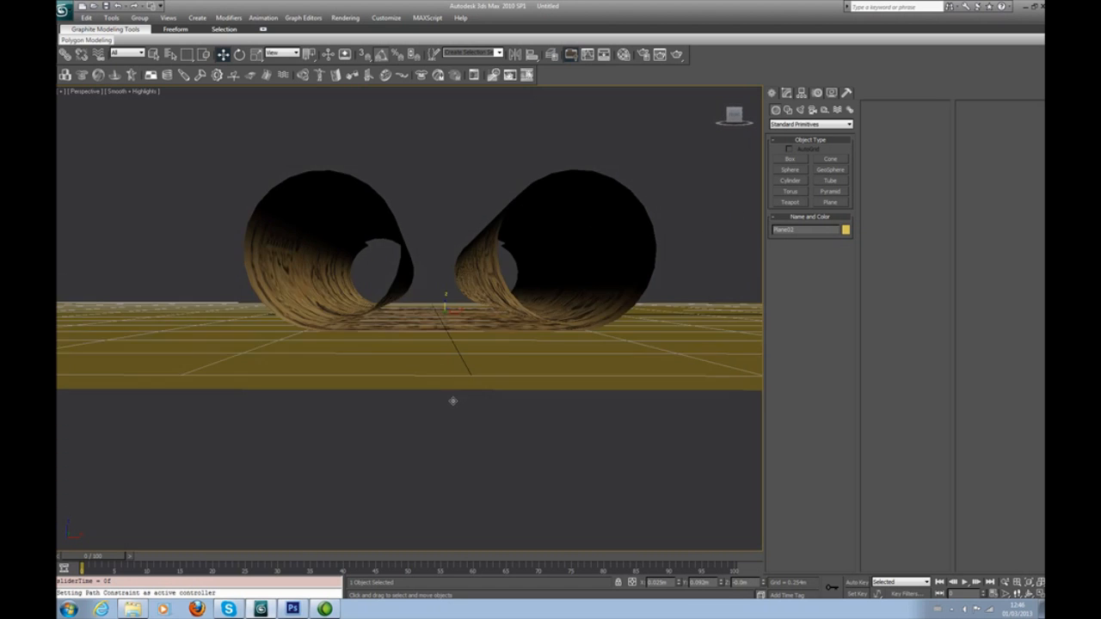
Open the Material Editor for the new table plane
{"action": "key", "text": "l"}
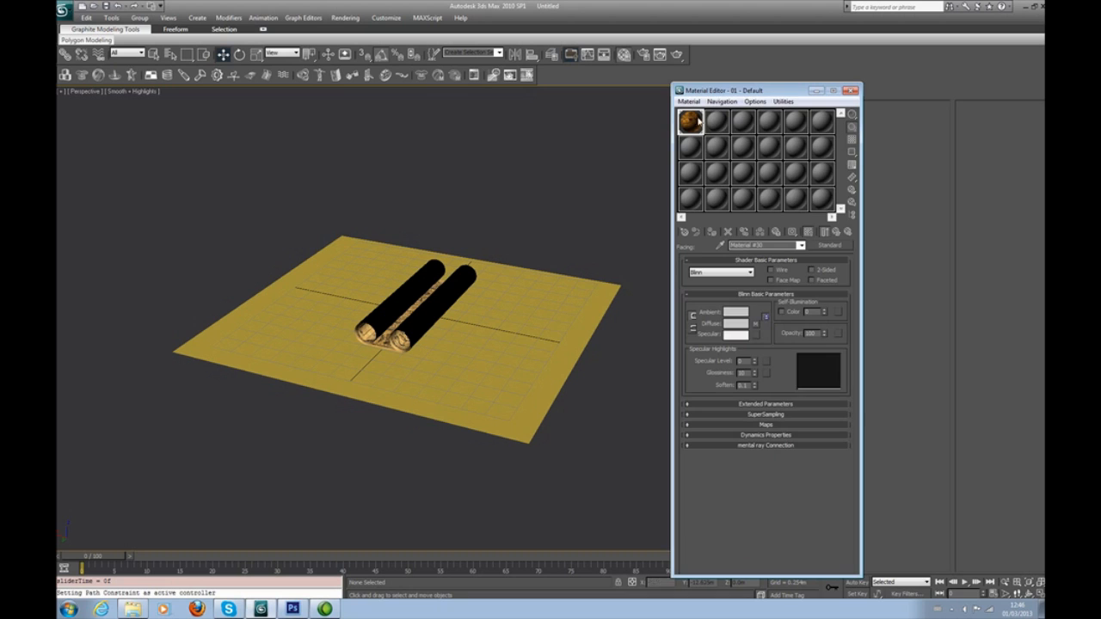
Give a fresh material slot a table.jpg diffuse bitmap for the table plane
{"action": "left_click", "coordinate": [716, 120]}
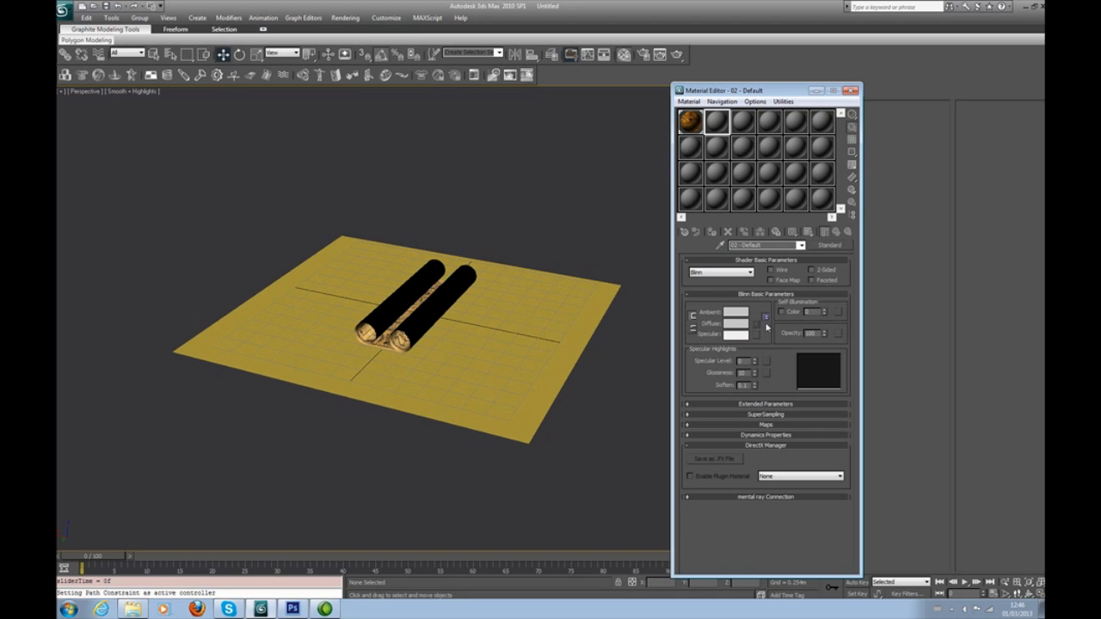
{"action": "left_click", "coordinate": [756, 323]}
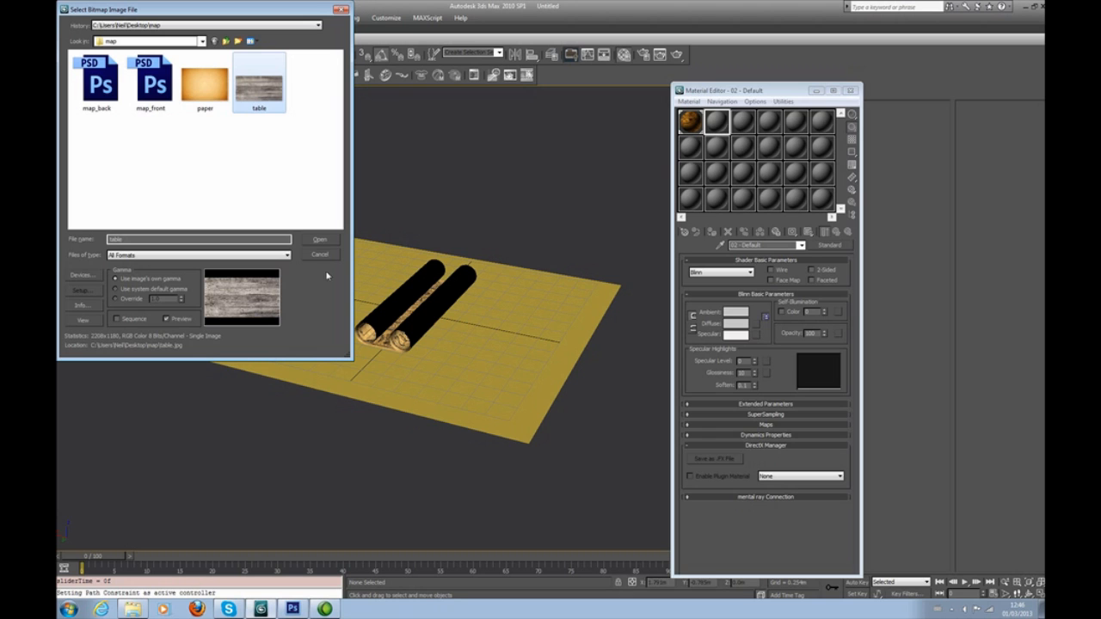
{"action": "left_click", "coordinate": [319, 239]}
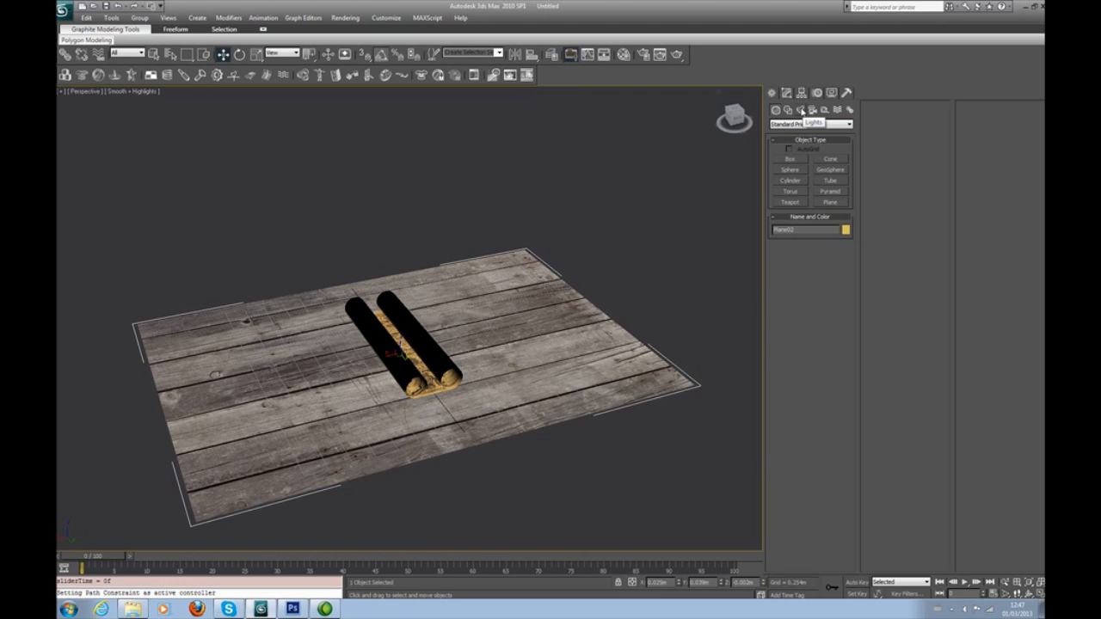
Place an Omni light above the table and turn on ray-traced shadows for it
{"action": "left_click", "coordinate": [801, 109]}
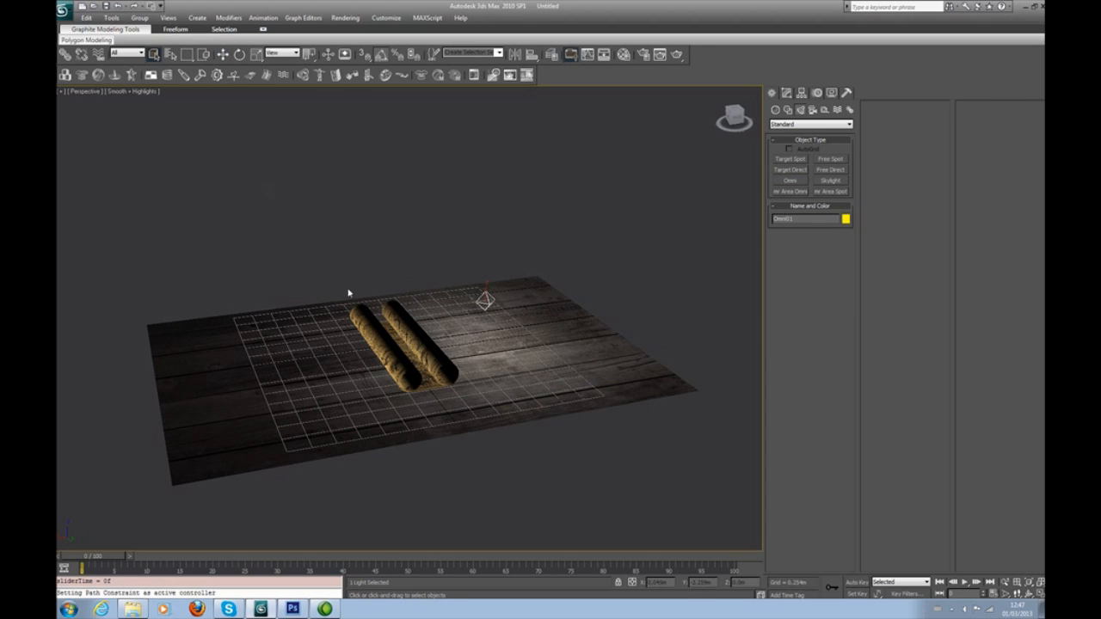
{"action": "right_click", "coordinate": [348, 293]}
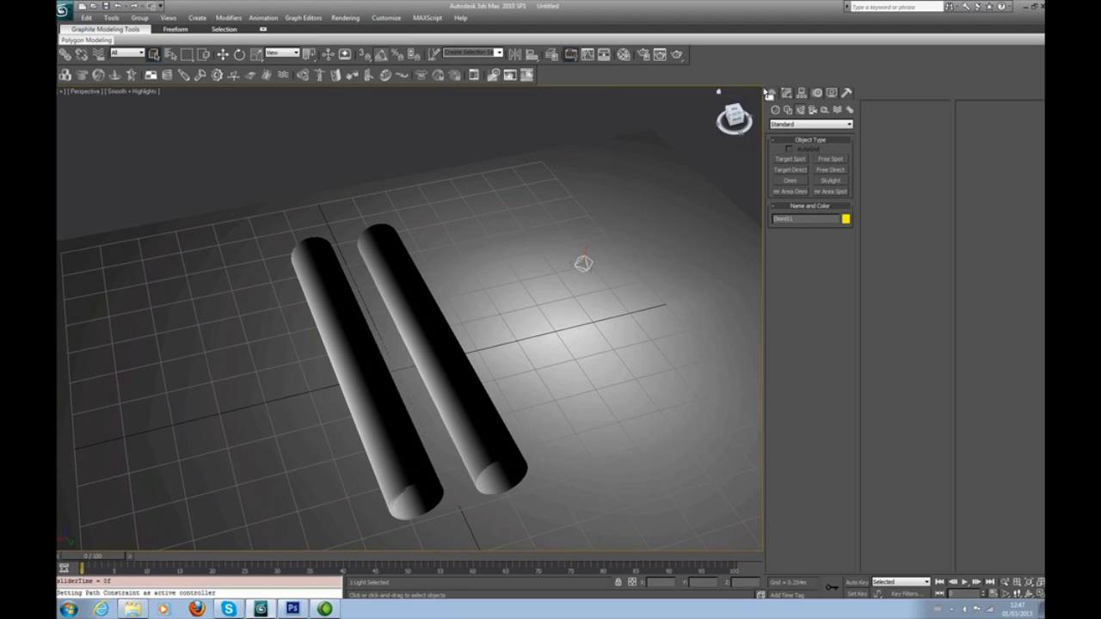
{"action": "left_click", "coordinate": [786, 93]}
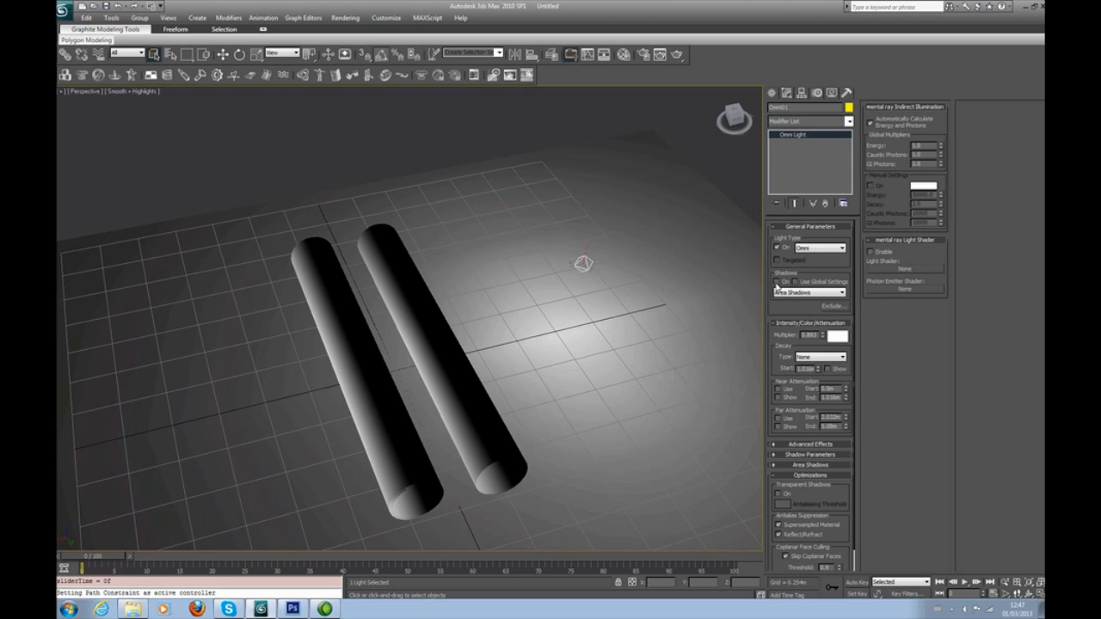
{"action": "left_click", "coordinate": [835, 292]}
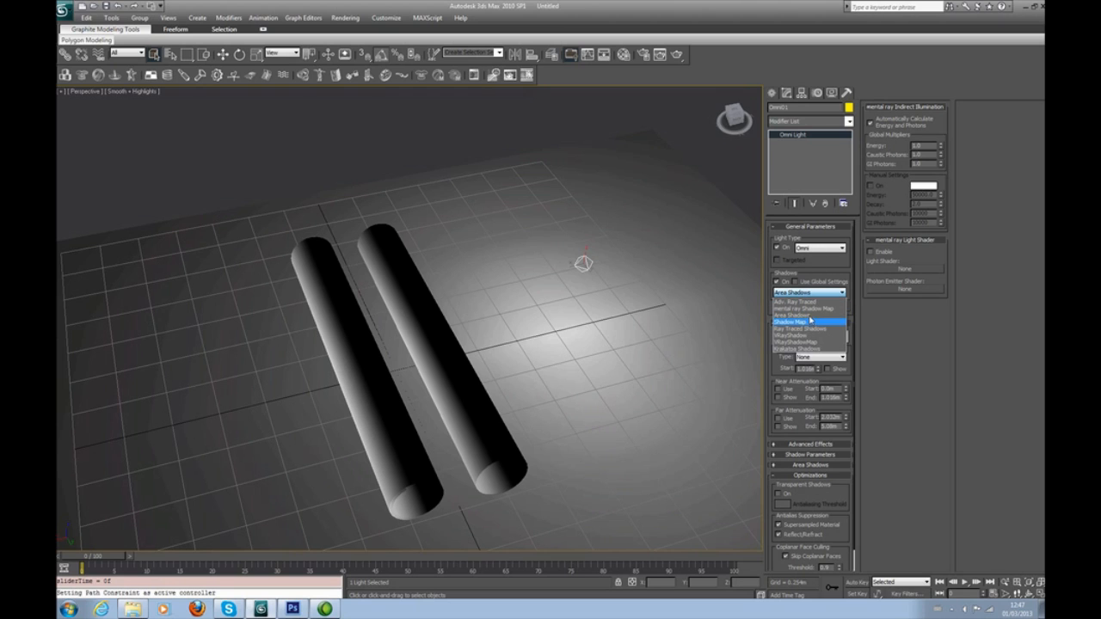
{"action": "left_click", "coordinate": [800, 328]}
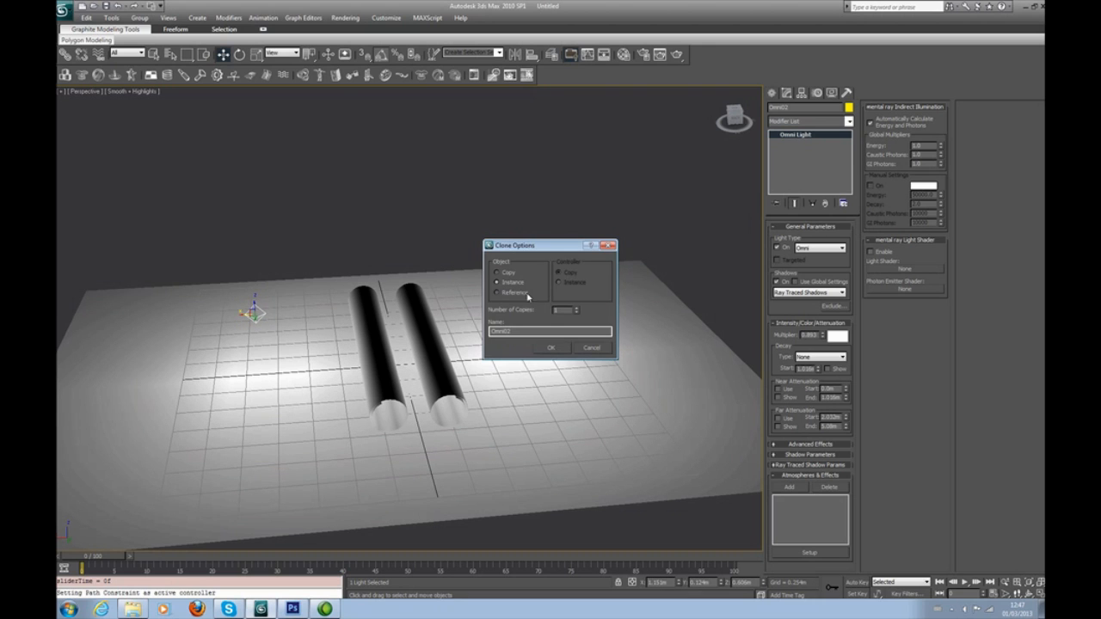
Clone the omni light twice as instances and spread the copies above the scroll
{"action": "left_click", "coordinate": [551, 348]}
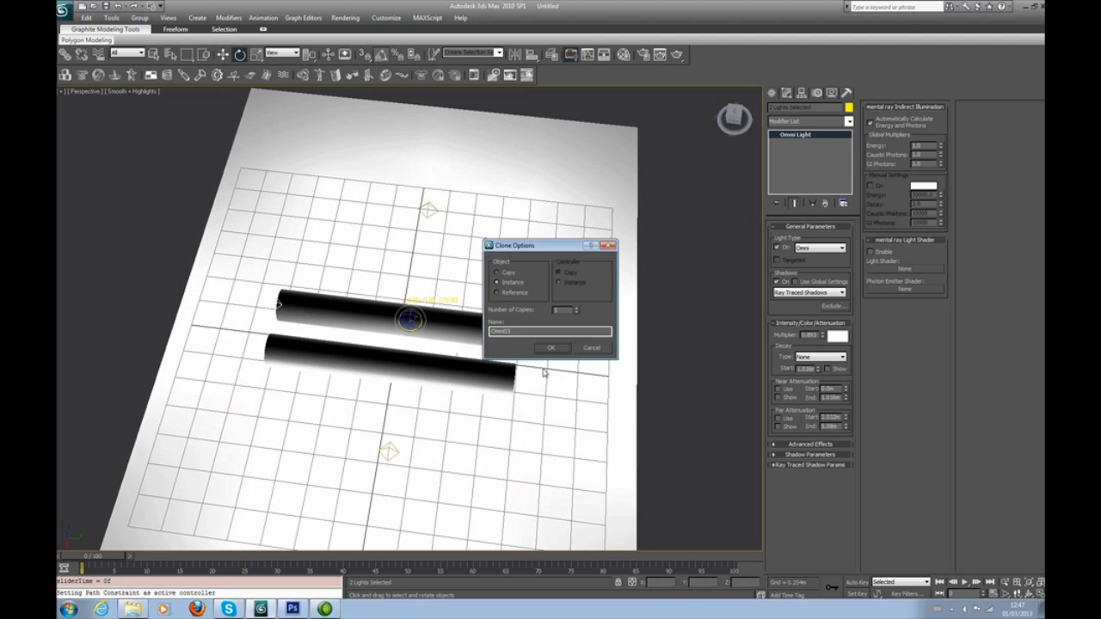
{"action": "left_click", "coordinate": [552, 347]}
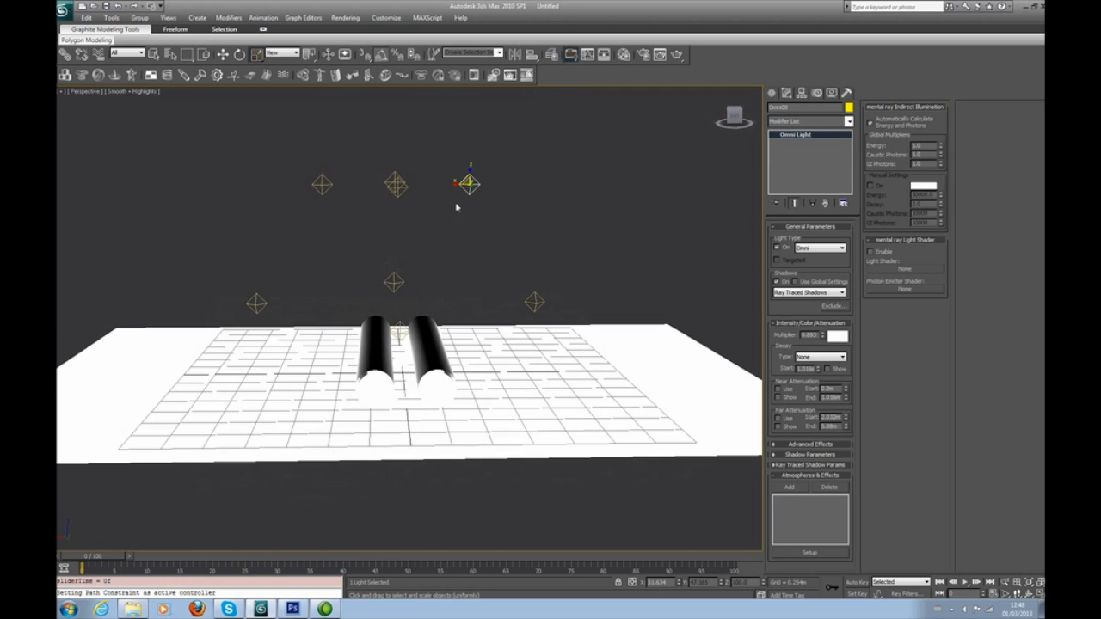
{"action": "left_click_drag", "start_coordinate": [469, 183], "coordinate": [396, 128]}
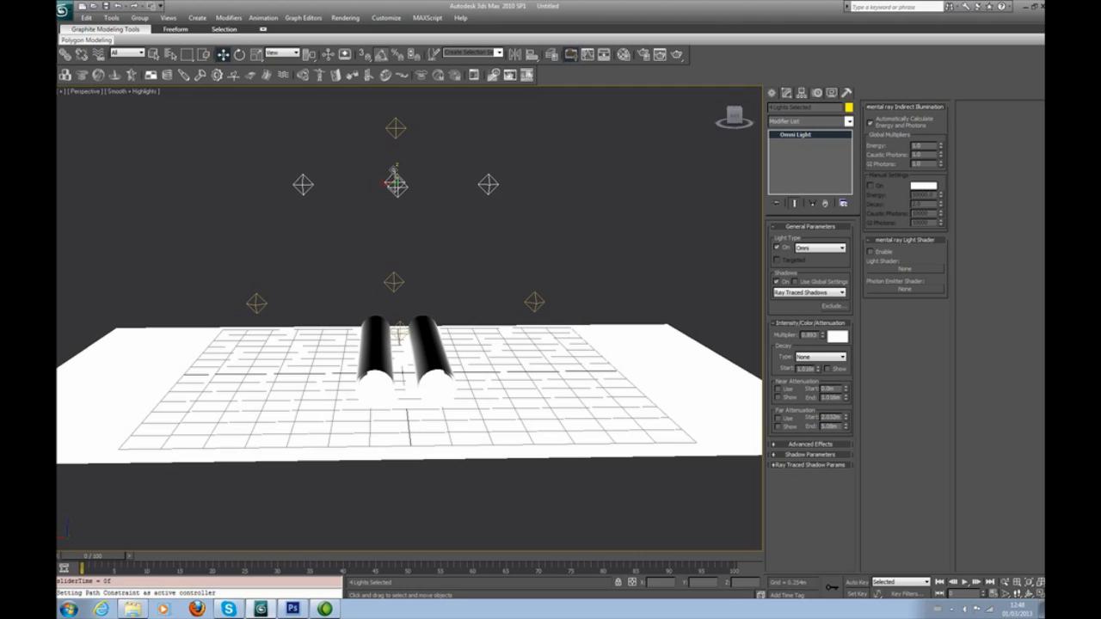
{"action": "left_click_drag", "start_coordinate": [395, 184], "coordinate": [396, 205]}
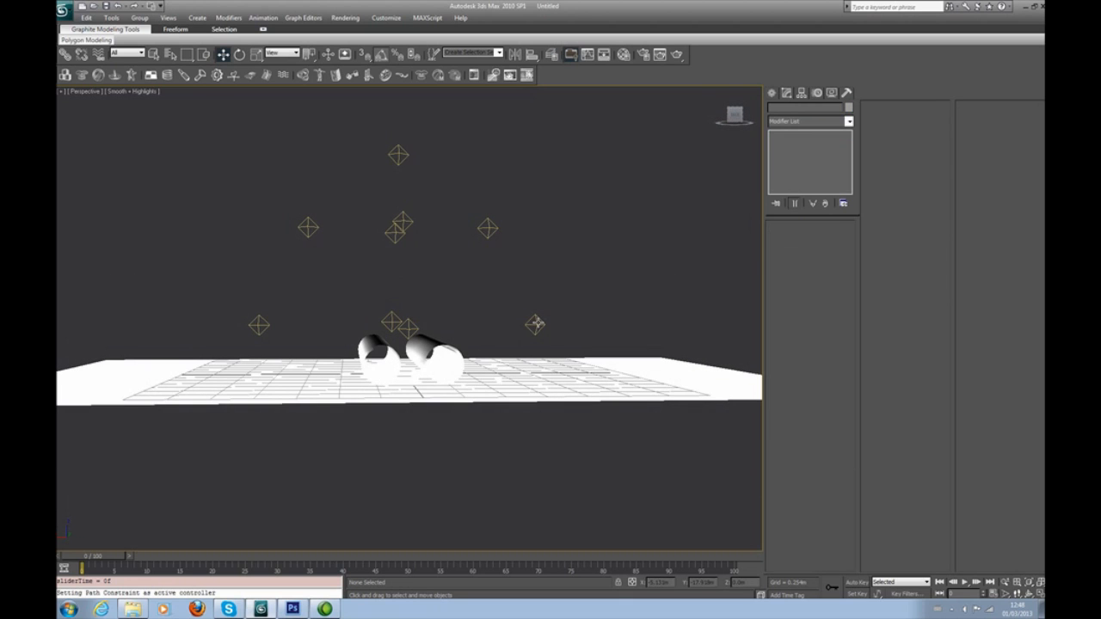
Select Omni01, set its Decay to Inverse, and stop the running test render
{"action": "left_click", "coordinate": [535, 325]}
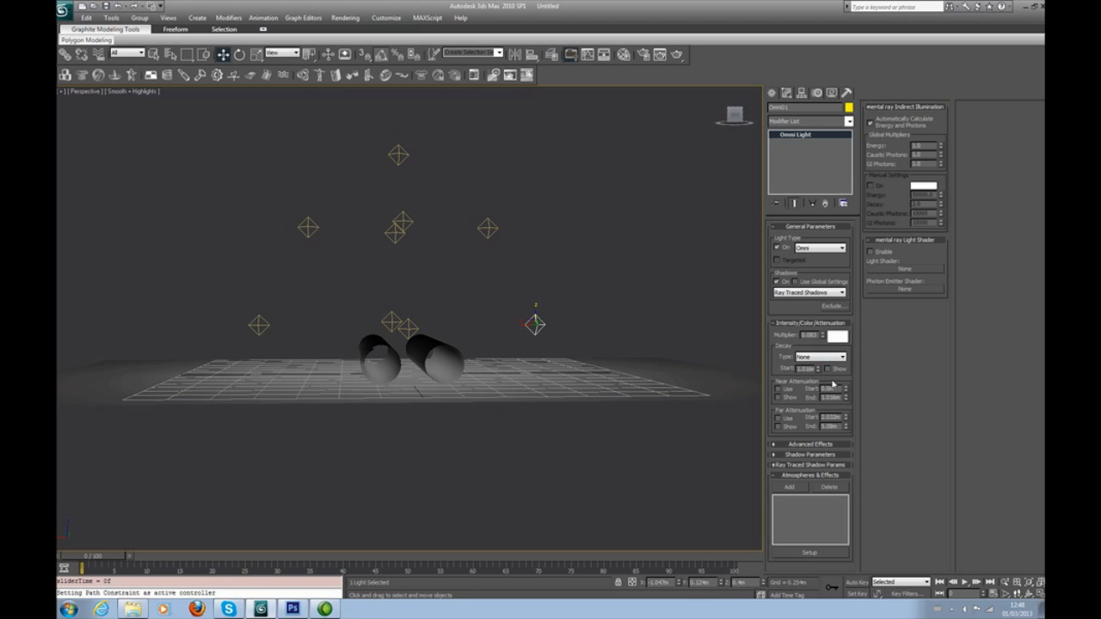
{"action": "left_click", "coordinate": [842, 357]}
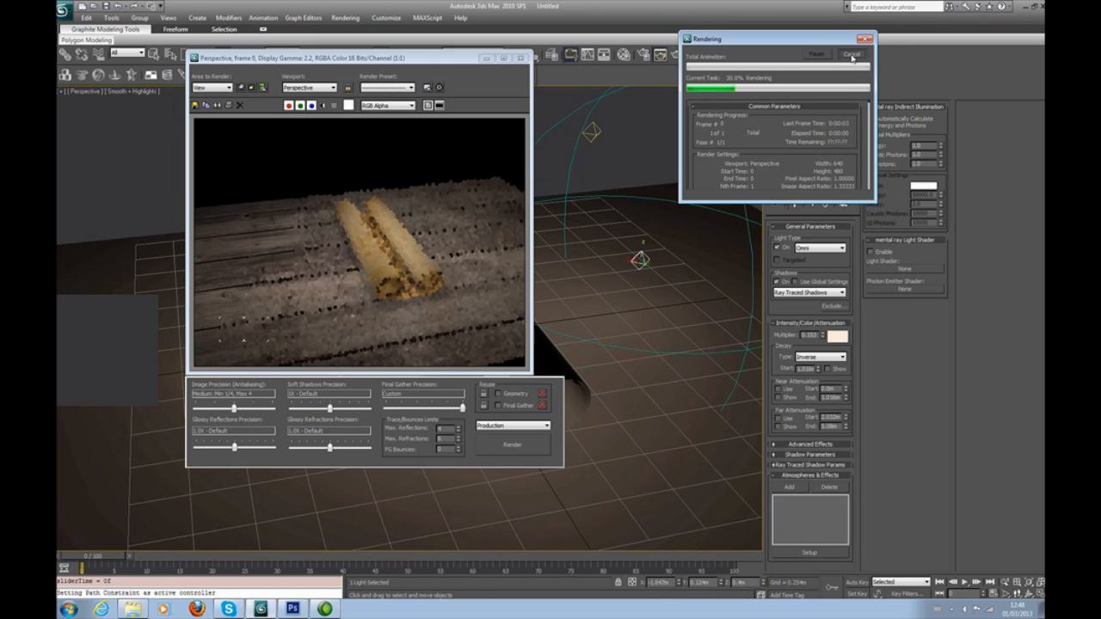
{"action": "left_click", "coordinate": [851, 54]}
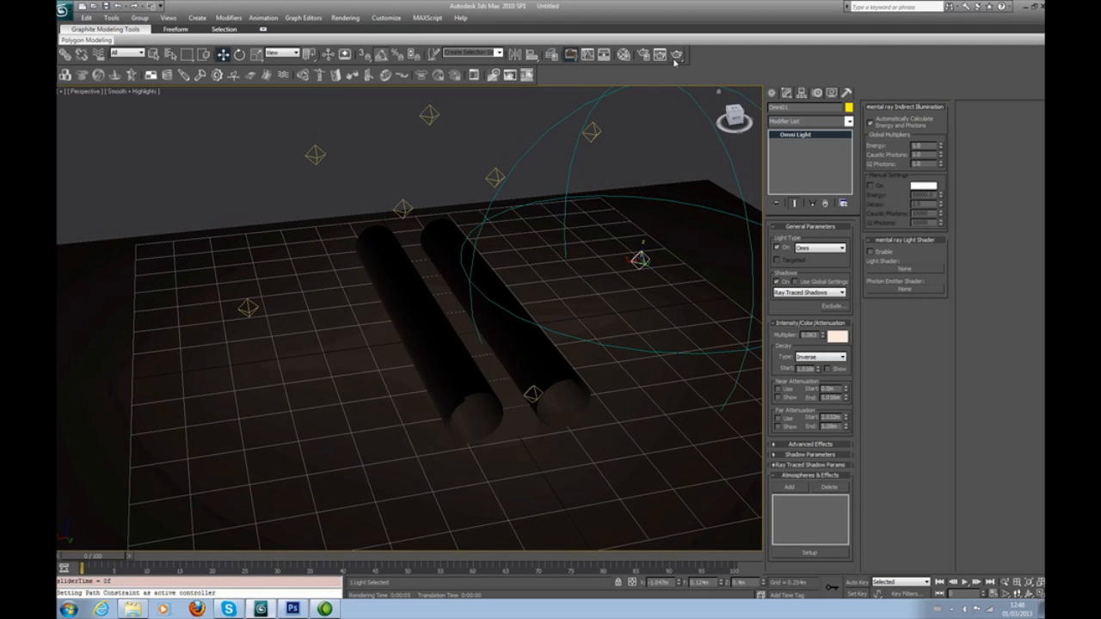
{"action": "left_click", "coordinate": [676, 54]}
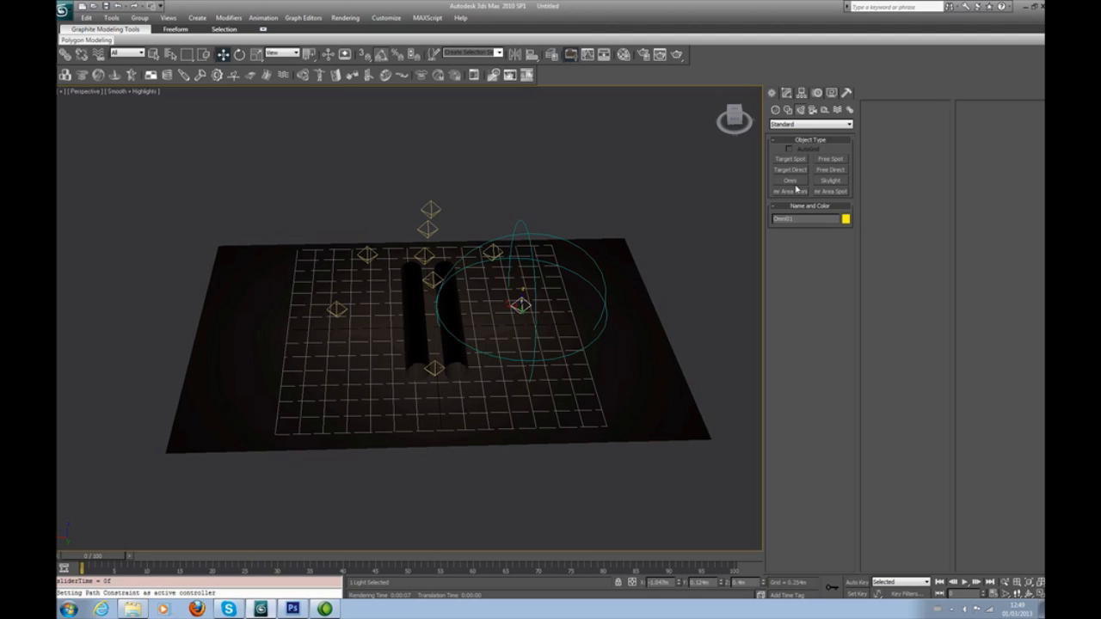
{"action": "mouse_move", "coordinate": [798, 165]}
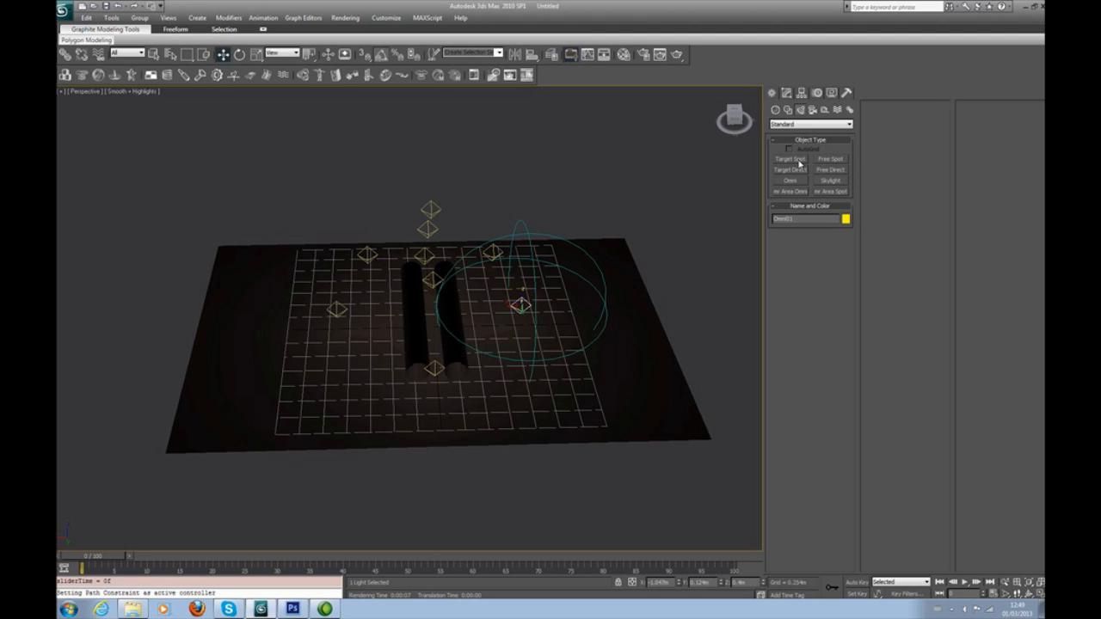
Drag a Target Spot above the scrolls, set area shadows, and pick its colour
{"action": "left_click", "coordinate": [790, 159]}
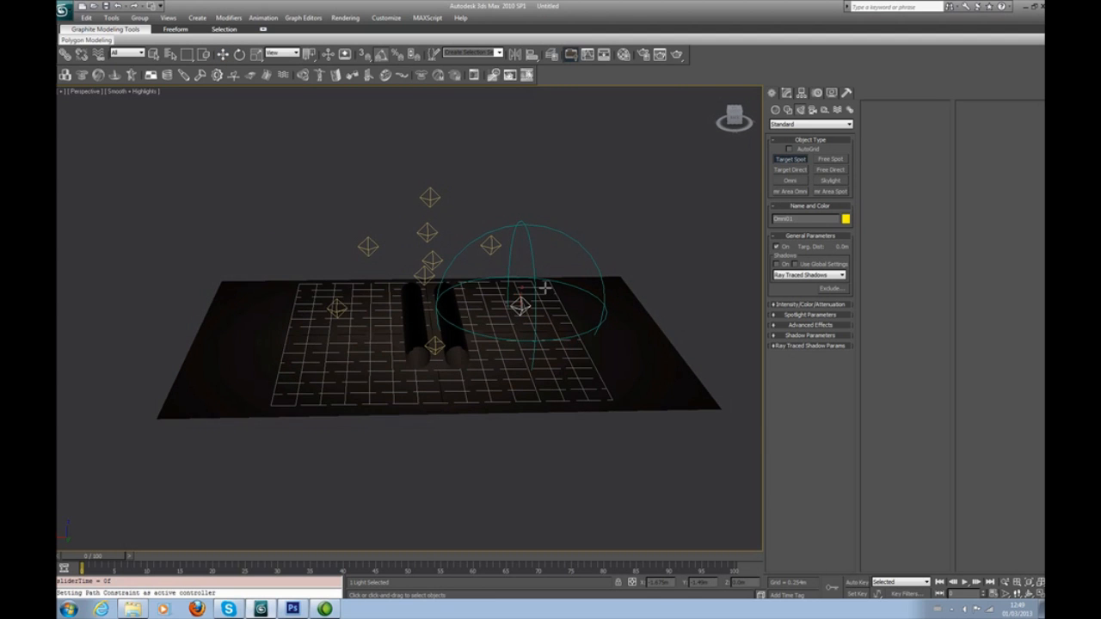
{"action": "key", "text": "f"}
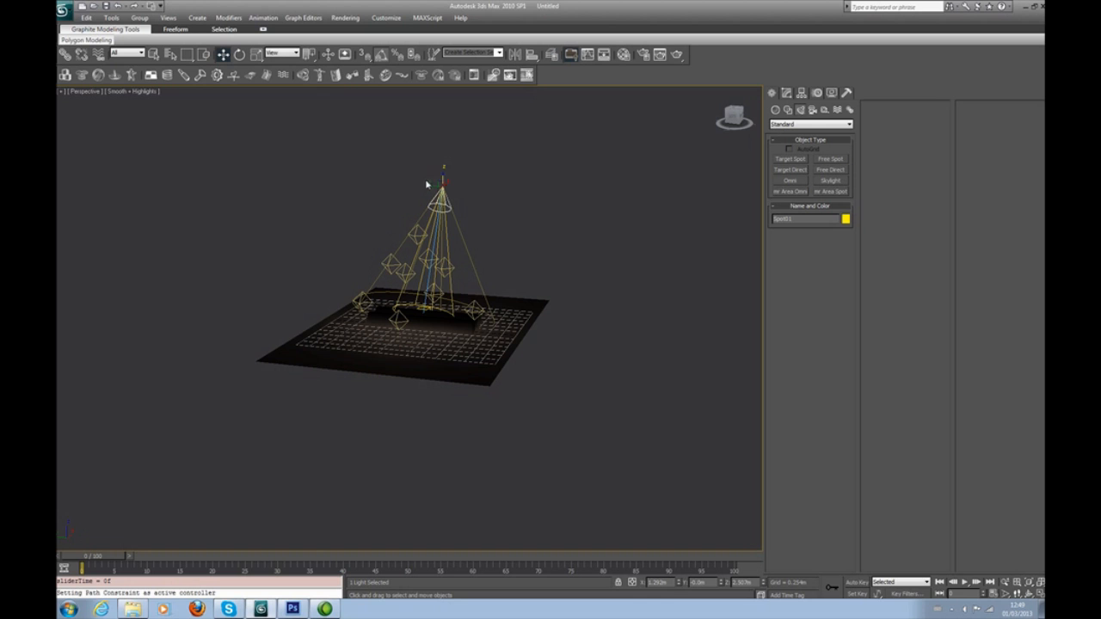
{"action": "left_click_drag", "start_coordinate": [443, 193], "coordinate": [516, 194]}
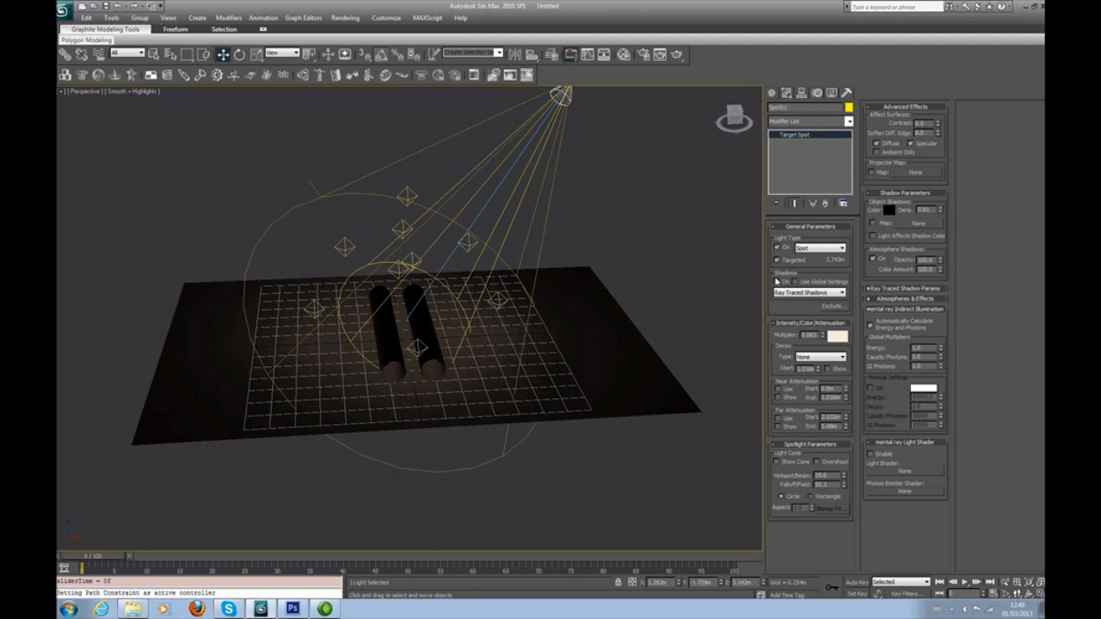
{"action": "left_click", "coordinate": [839, 293]}
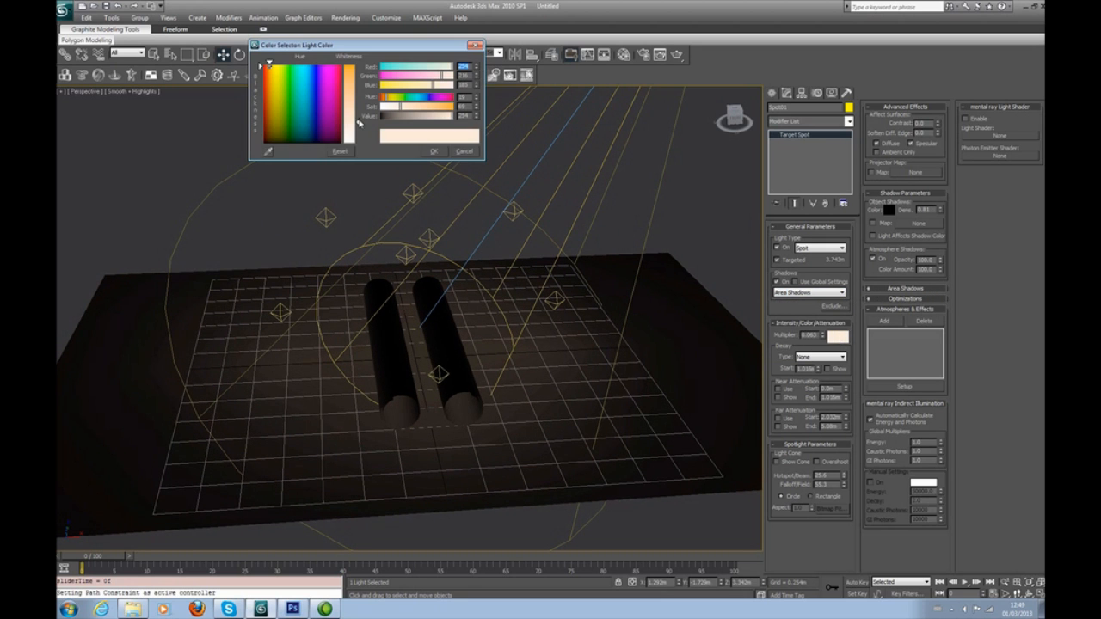
{"action": "left_click", "coordinate": [435, 151]}
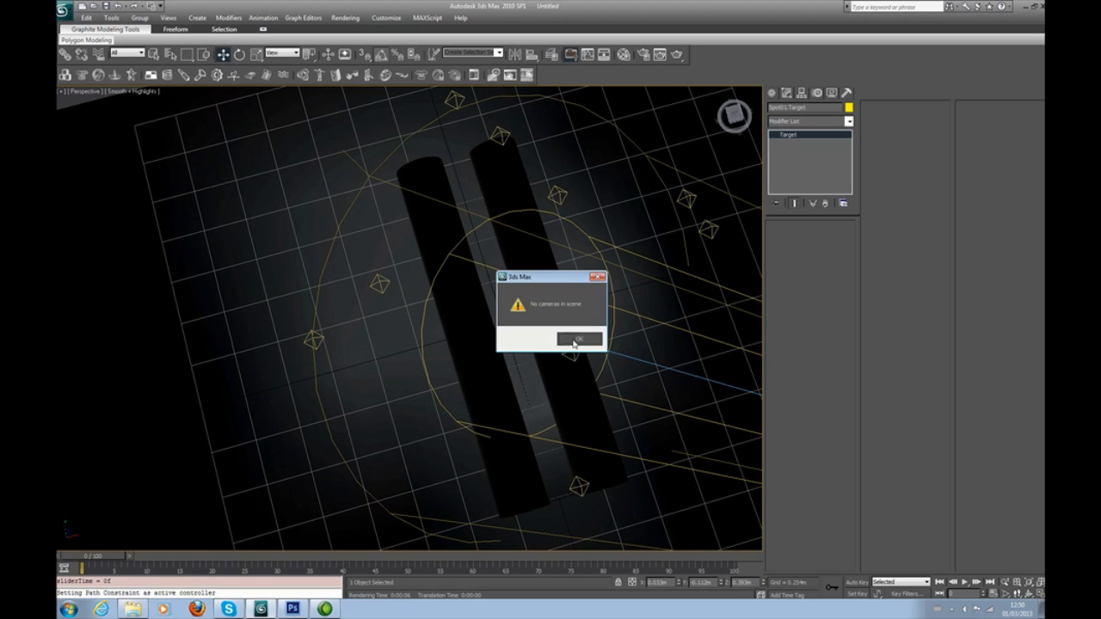
Dismiss the no-cameras warning and test-render frame 29, cancelling the second render
{"action": "left_click", "coordinate": [579, 338]}
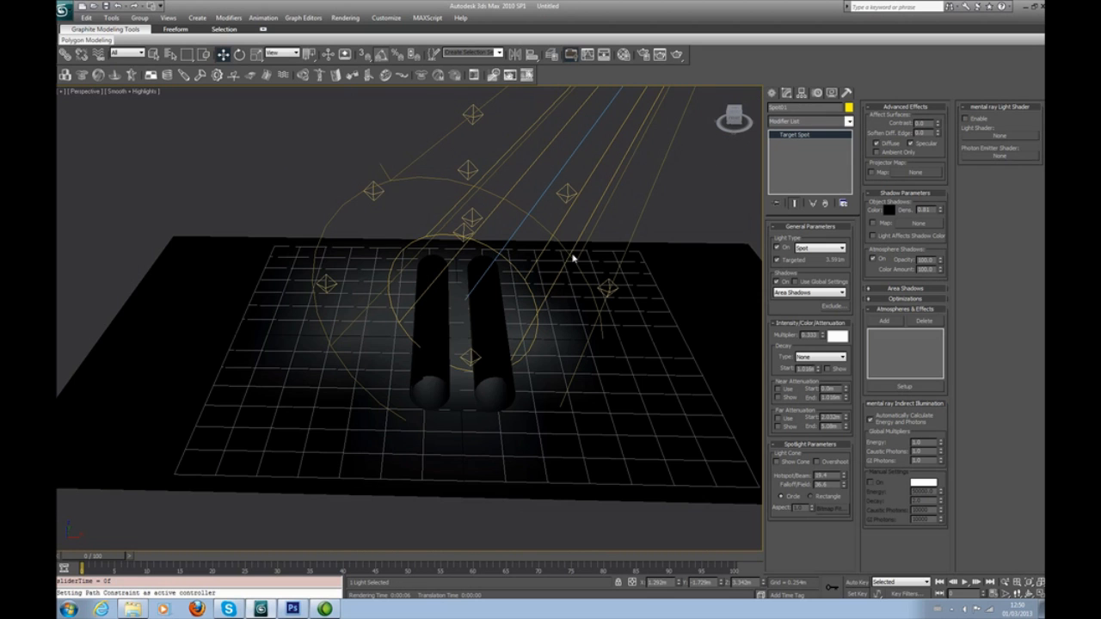
{"action": "mouse_move", "coordinate": [852, 438]}
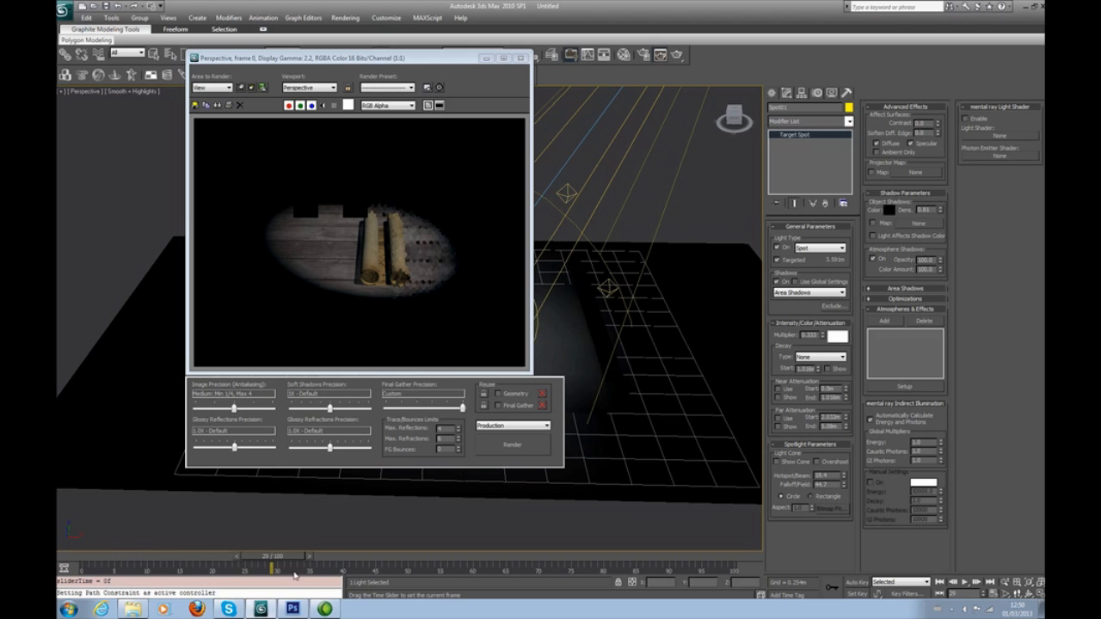
{"action": "left_click", "coordinate": [512, 445]}
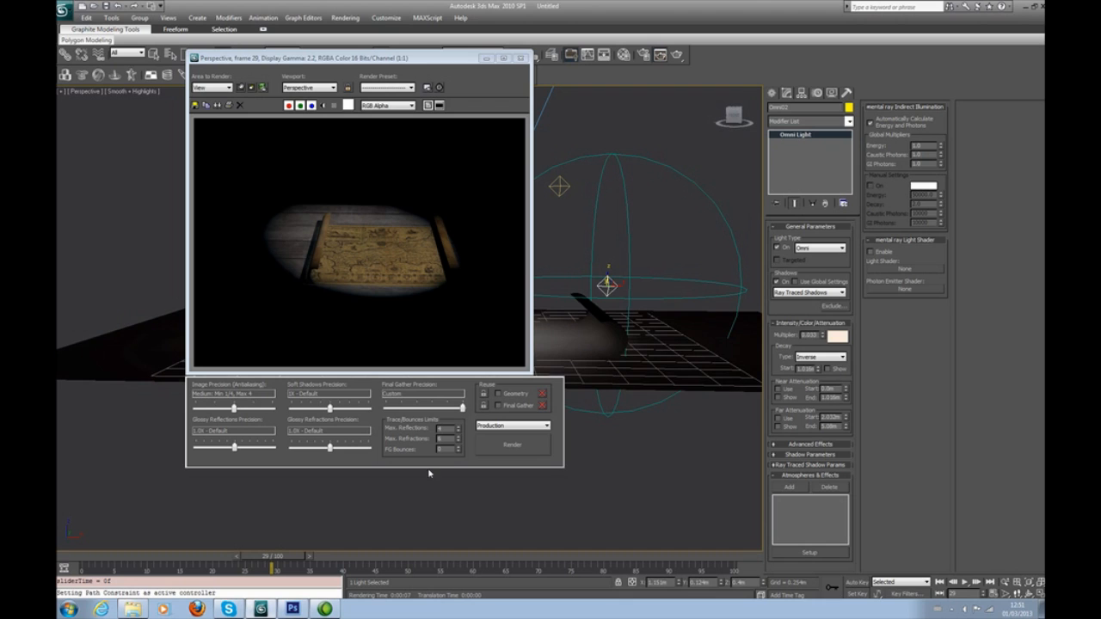
{"action": "left_click", "coordinate": [511, 444]}
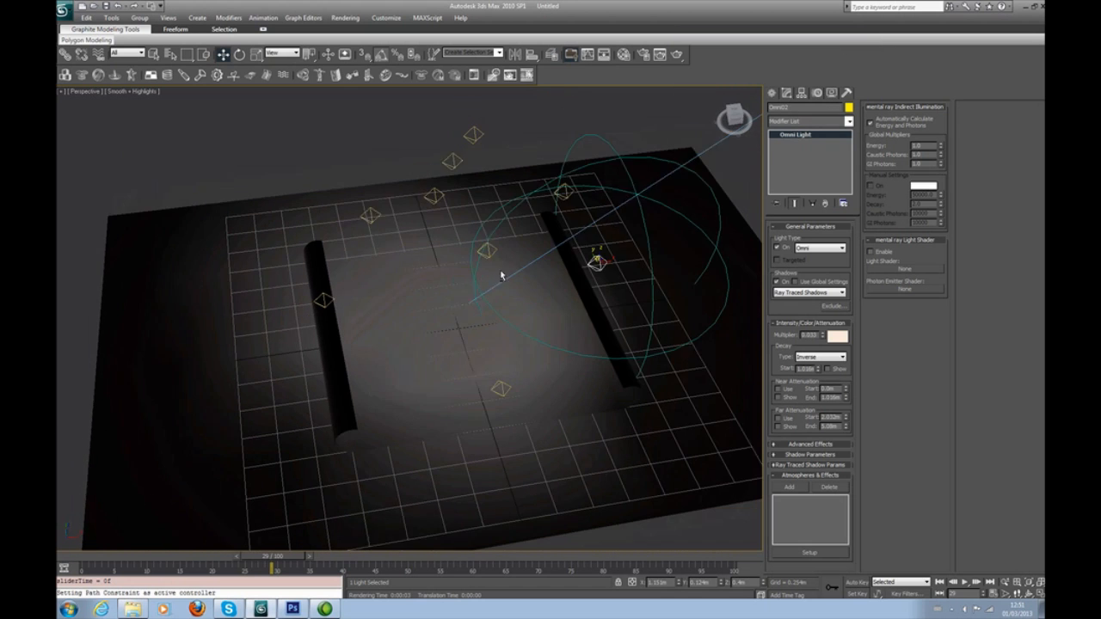
{"action": "left_click", "coordinate": [512, 445]}
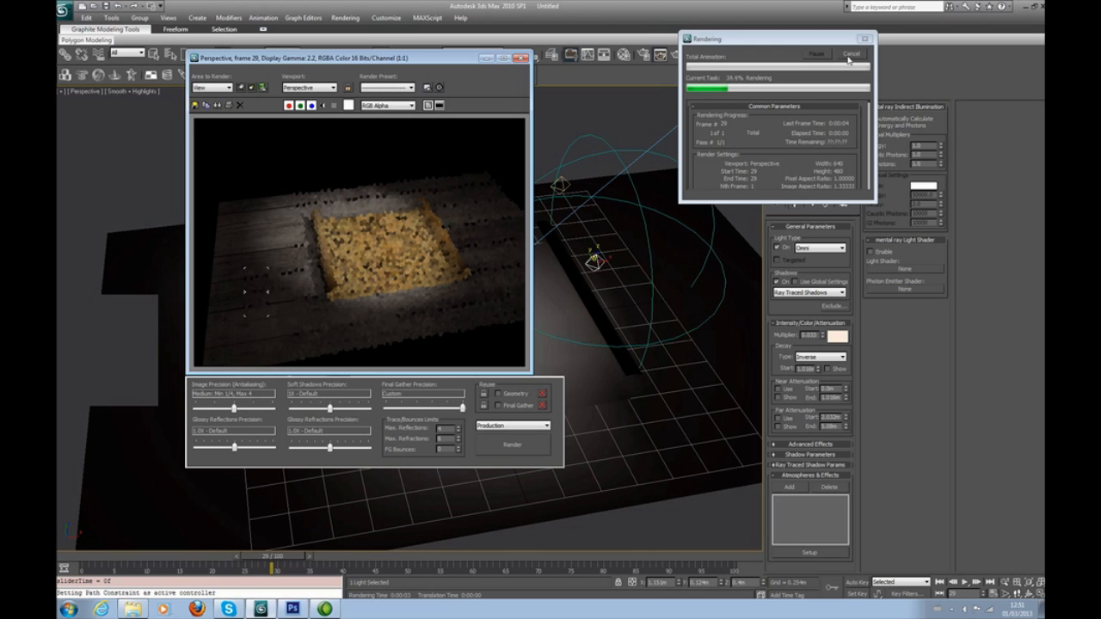
{"action": "left_click", "coordinate": [851, 54]}
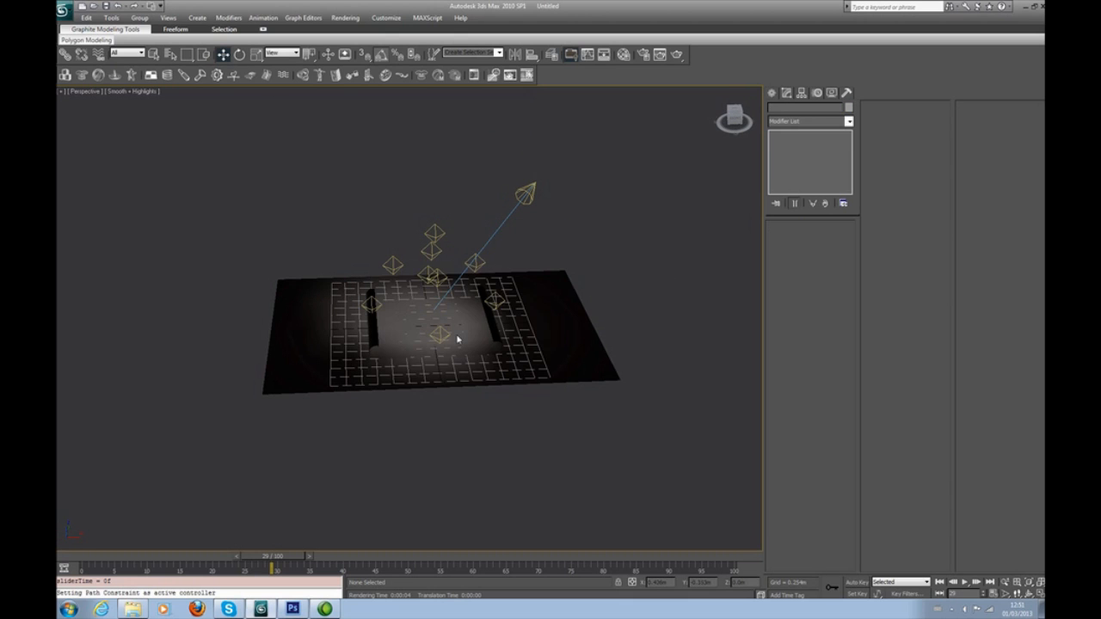
Select the map plane Plane01 and scrub the timeline to preview its bend unrolling animation
{"action": "right_click", "coordinate": [457, 338]}
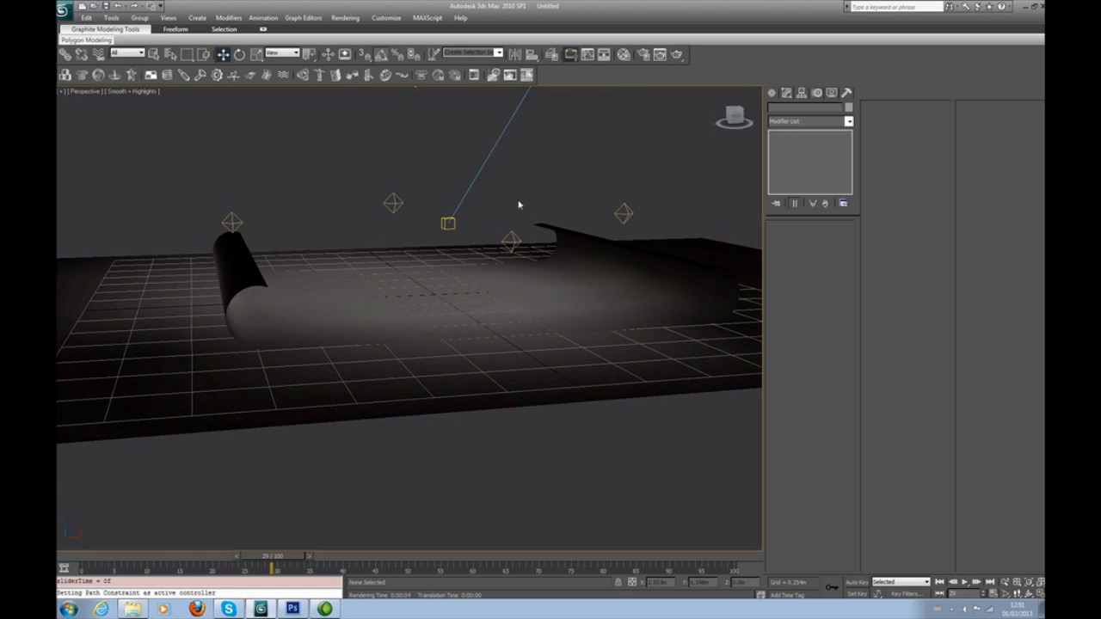
{"action": "left_click", "coordinate": [623, 212]}
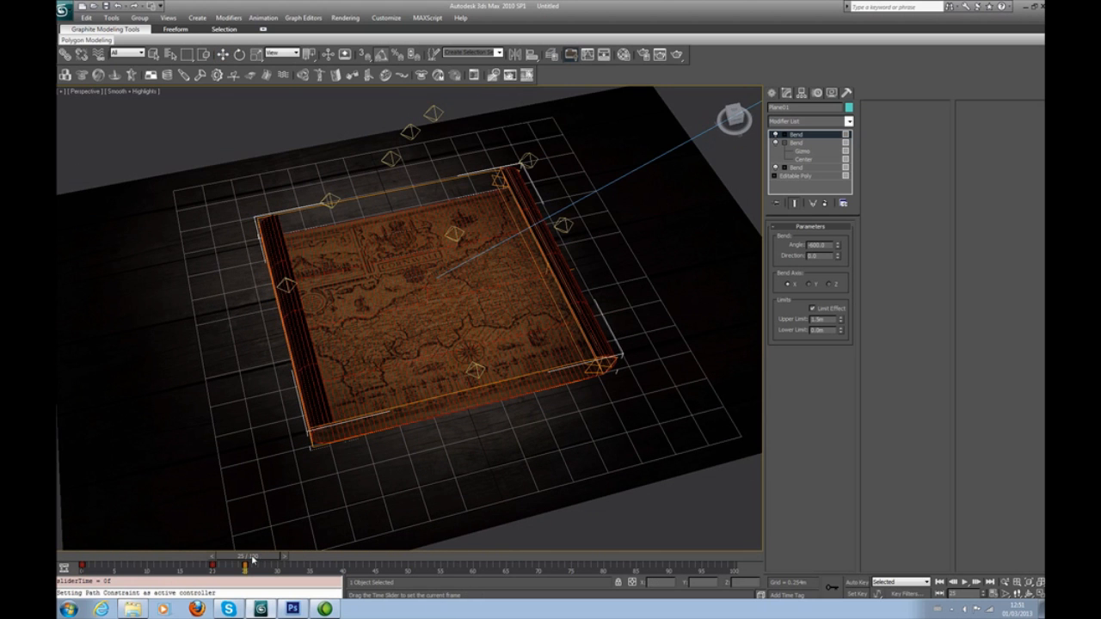
{"action": "left_click_drag", "start_coordinate": [250, 556], "coordinate": [620, 557]}
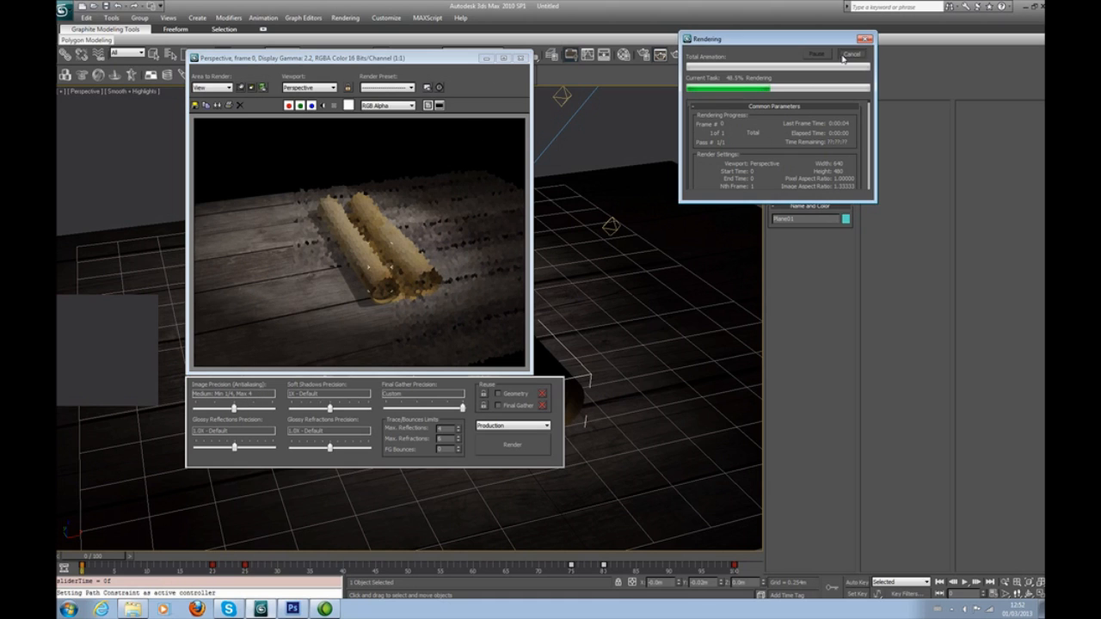
Cancel the slow render, switch Image Precision to Draft, and render frame 17
{"action": "left_click", "coordinate": [853, 54]}
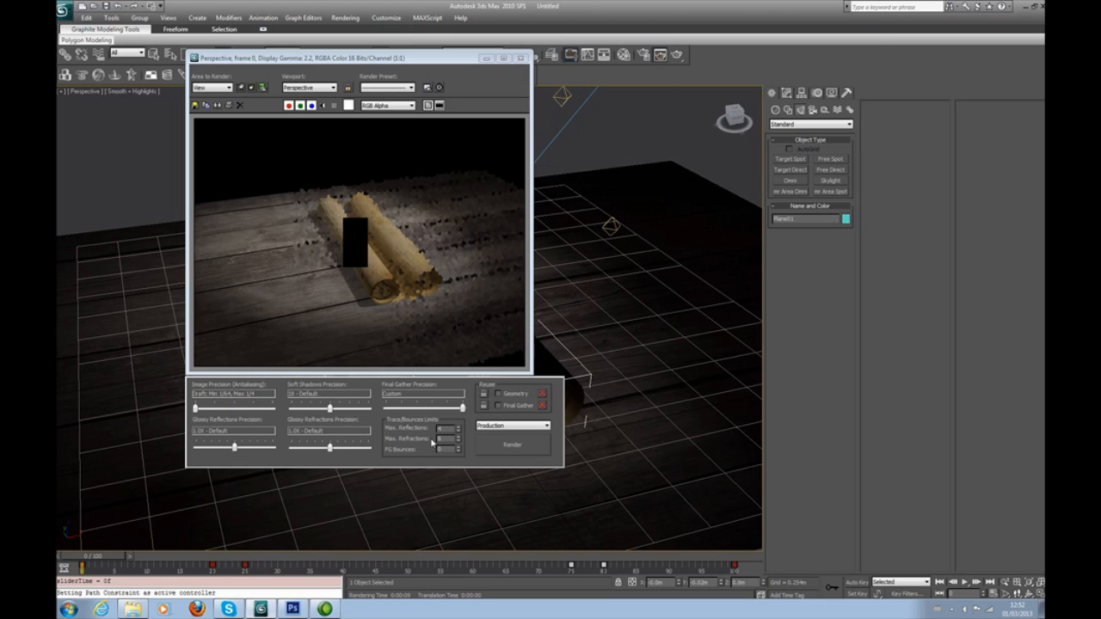
{"action": "left_click", "coordinate": [513, 445]}
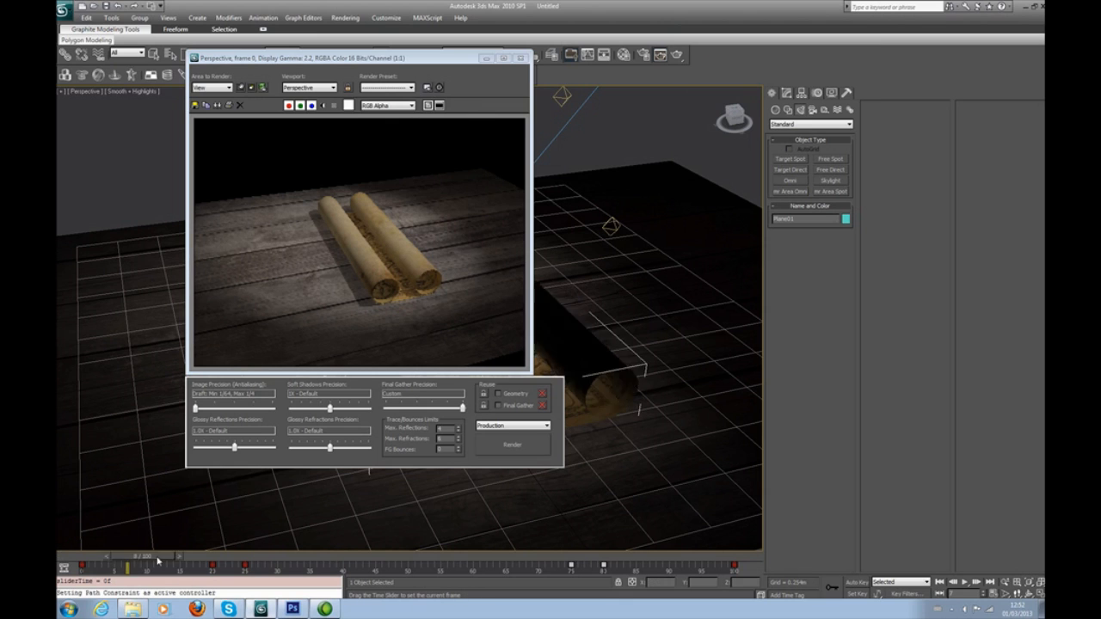
{"action": "left_click_drag", "start_coordinate": [128, 564], "coordinate": [196, 564]}
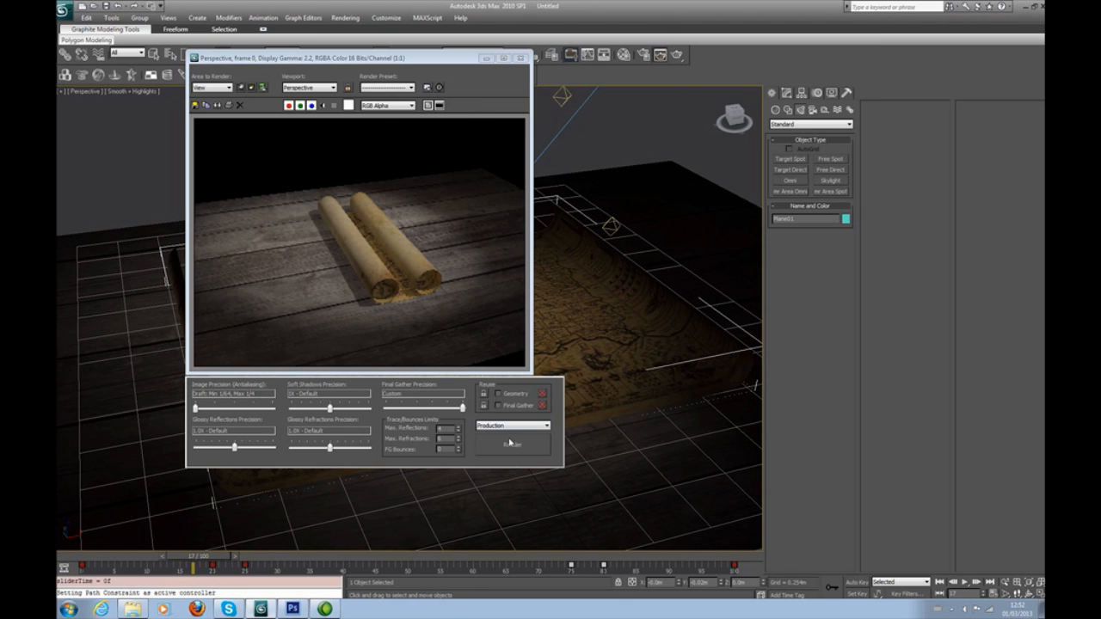
{"action": "left_click", "coordinate": [513, 444]}
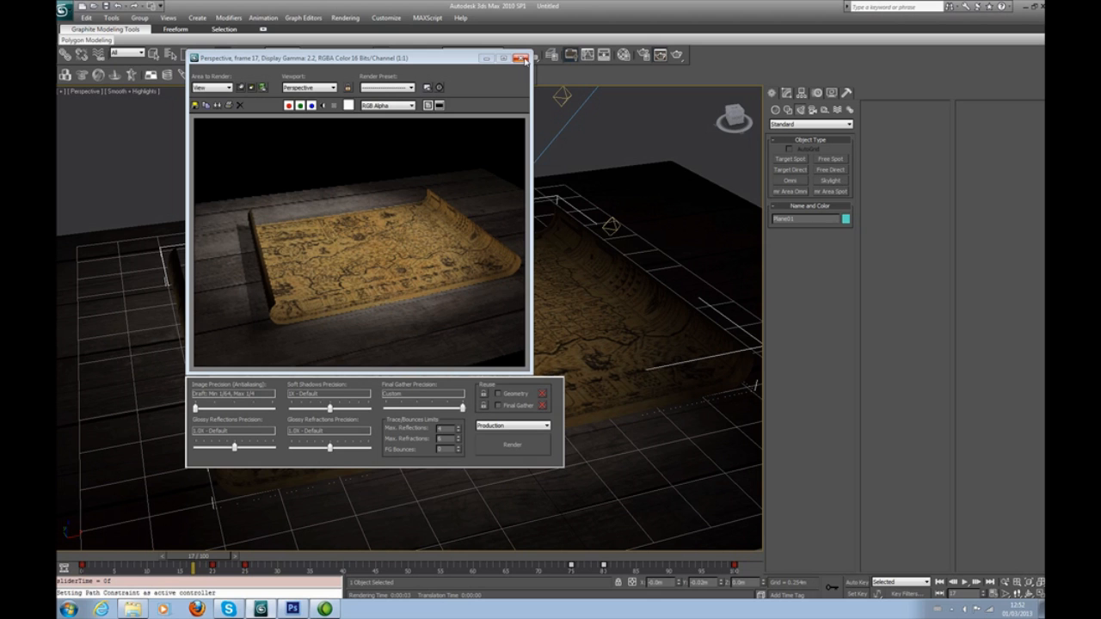
{"action": "left_click", "coordinate": [525, 58]}
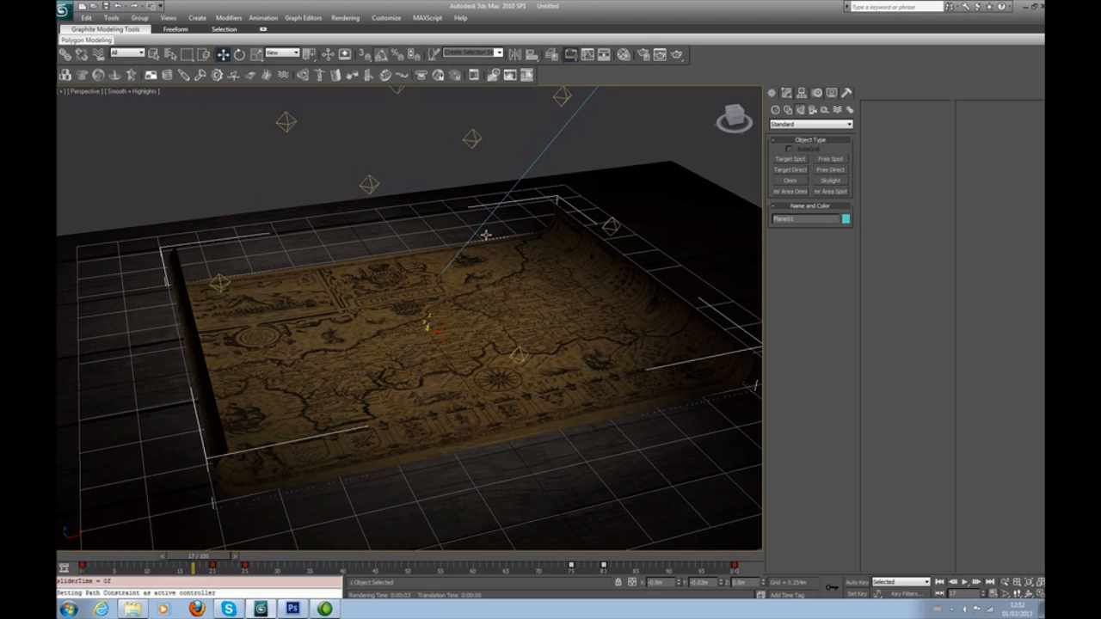